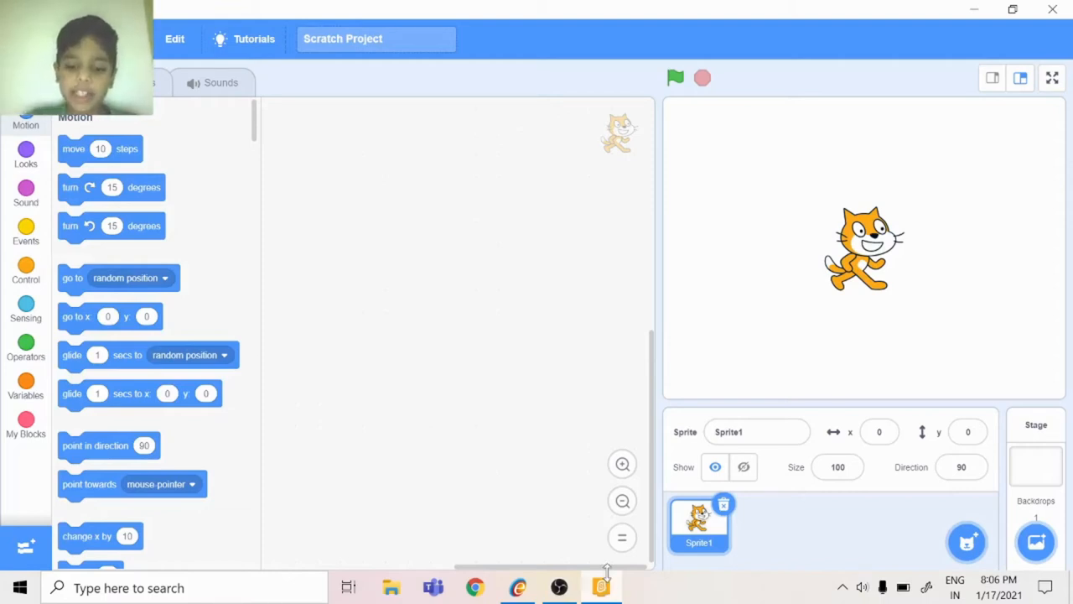
mouse_move(726, 511)
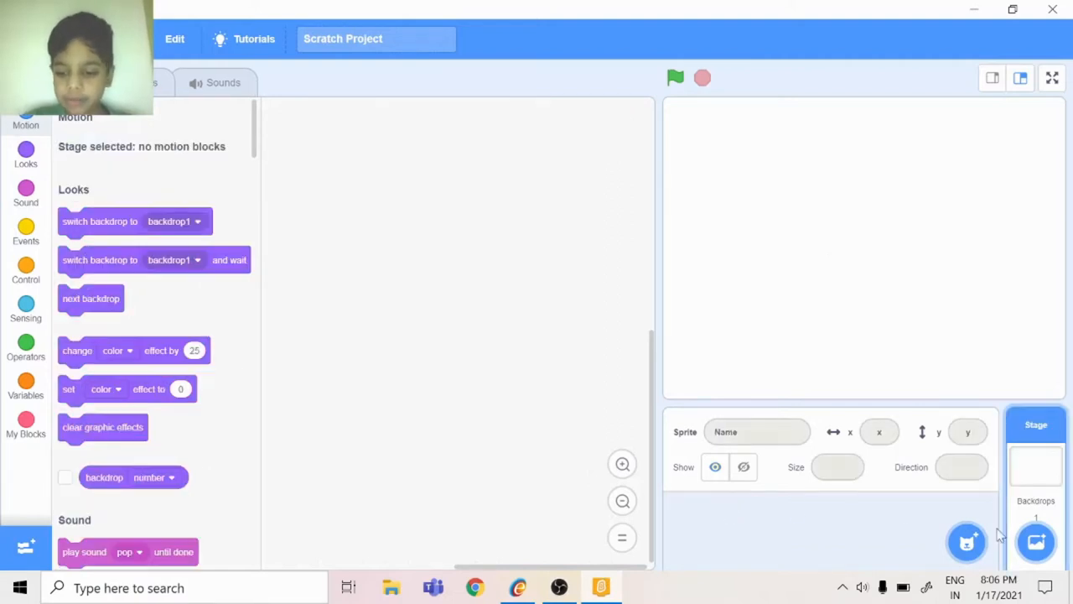
Step: Add the Batter and Baseball sprites from the sprite library
click(966, 541)
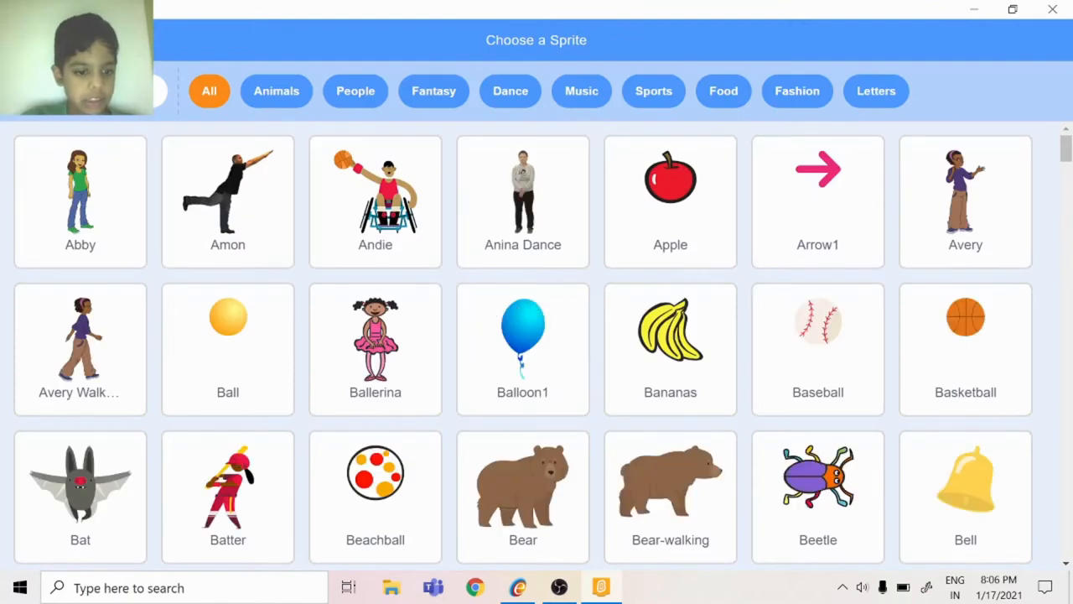
click(227, 494)
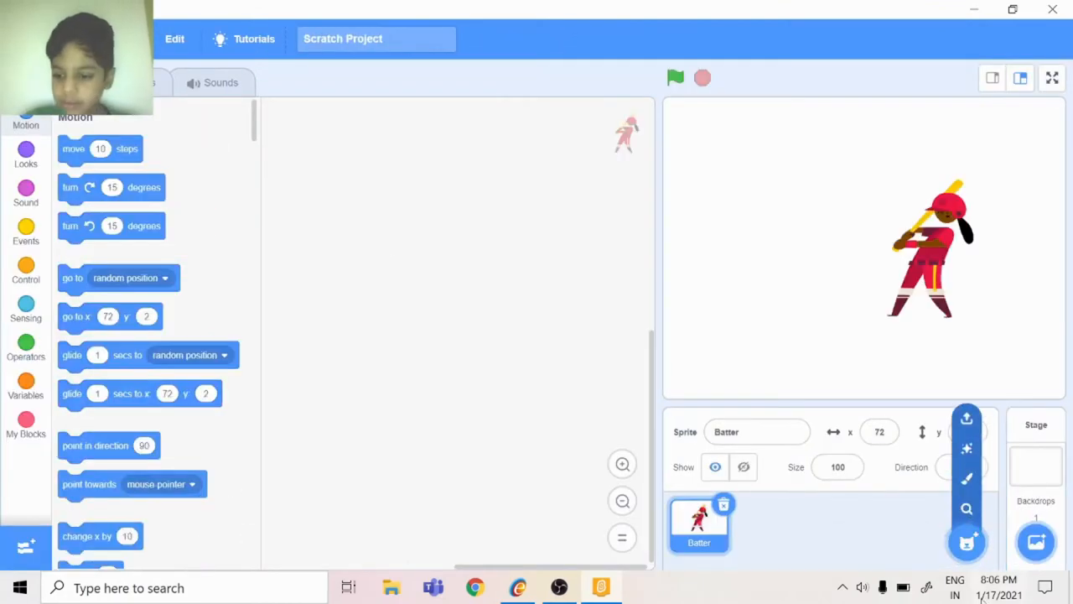
click(967, 542)
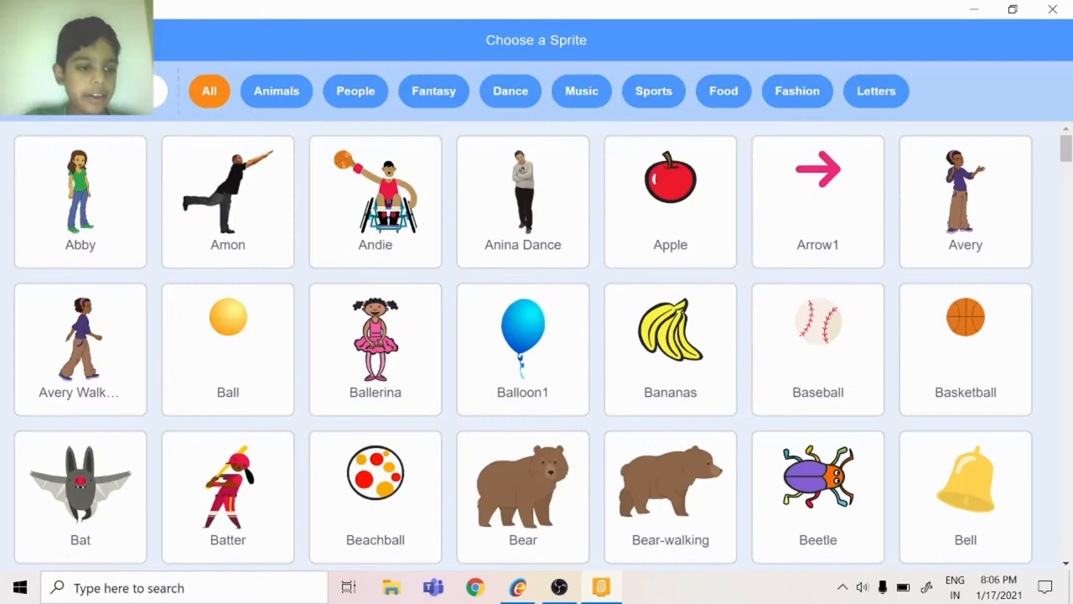
scroll(down, 3)
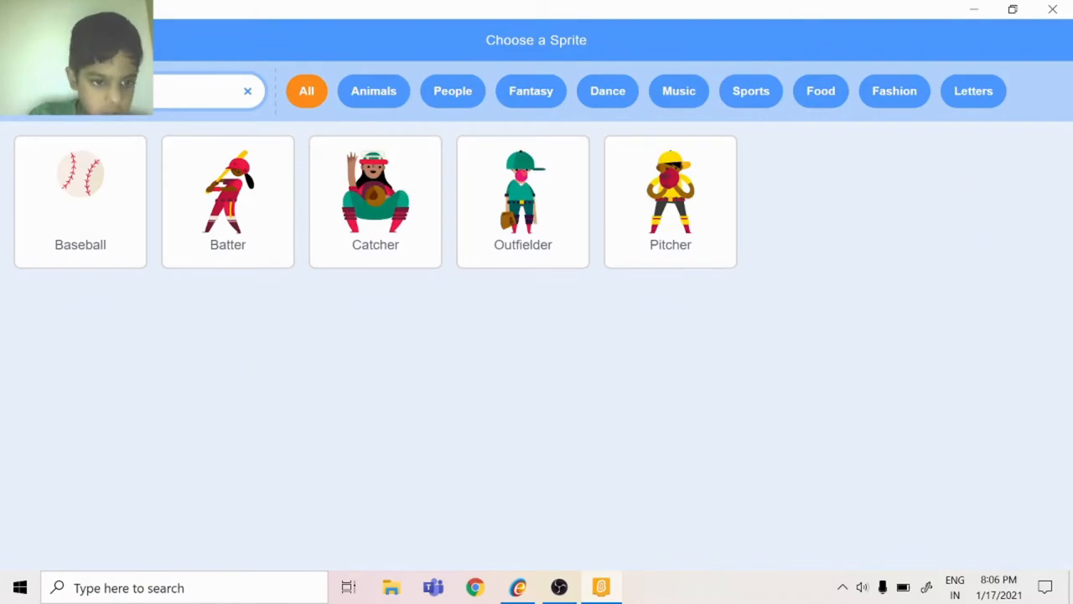
click(79, 202)
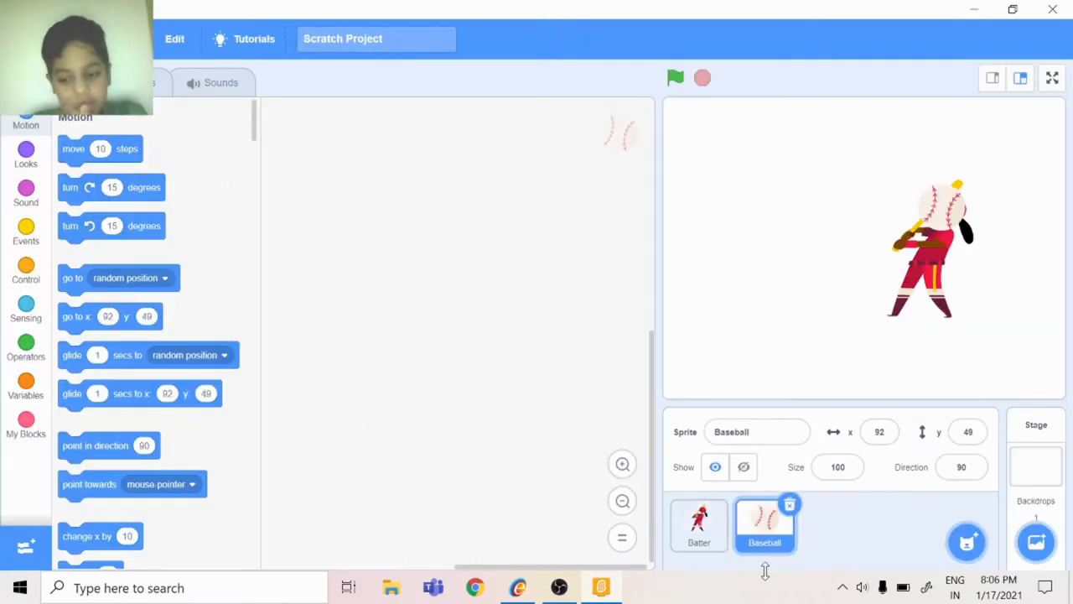
mouse_move(878, 235)
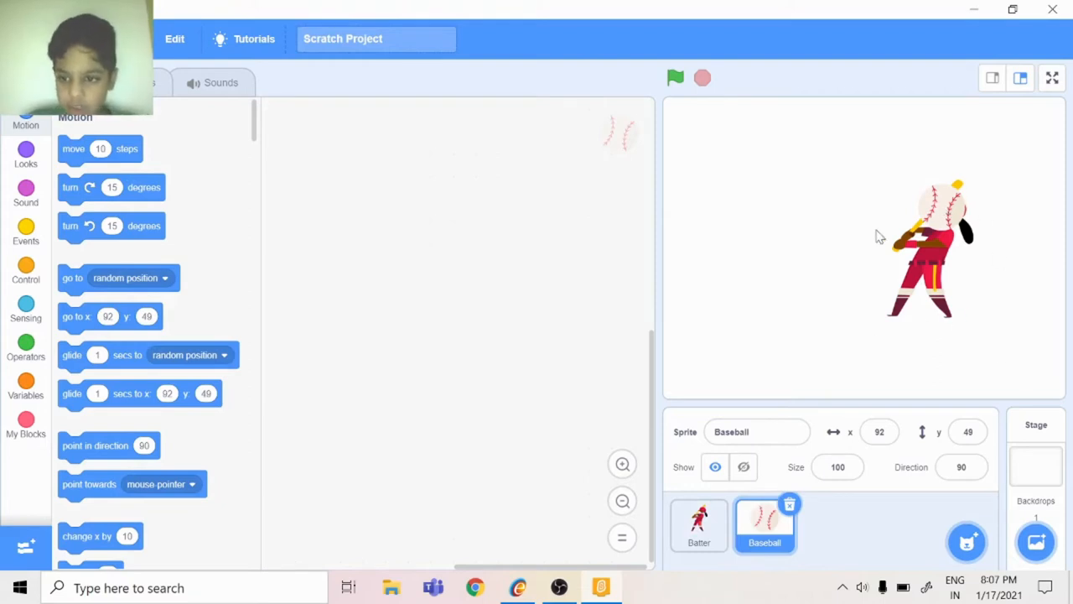
Step: Set a baseball-field backdrop, resize the Baseball to 50, and select the Batter
click(1036, 541)
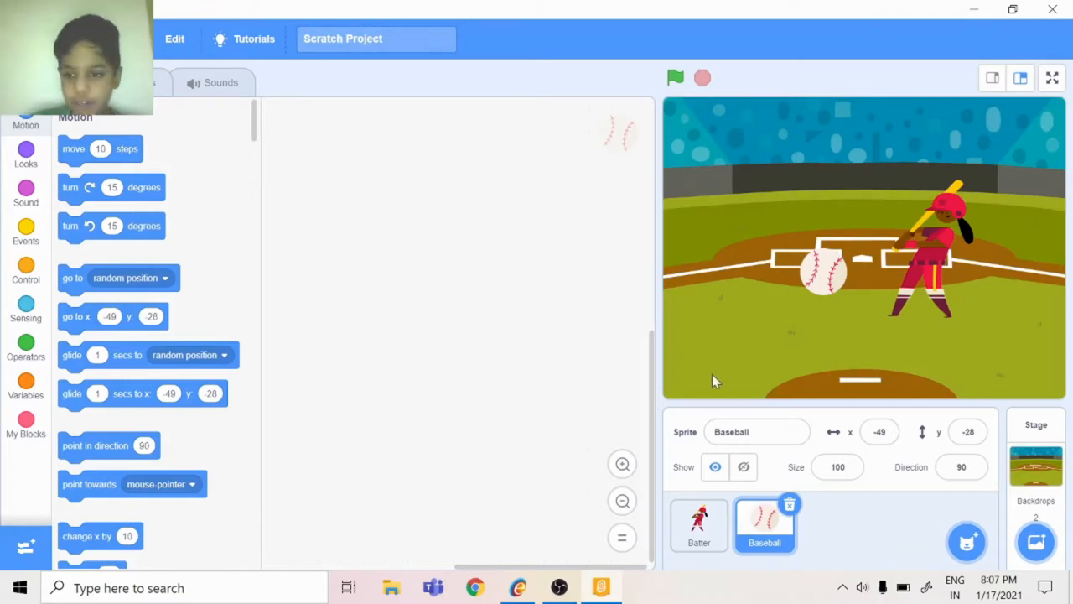
click(837, 467)
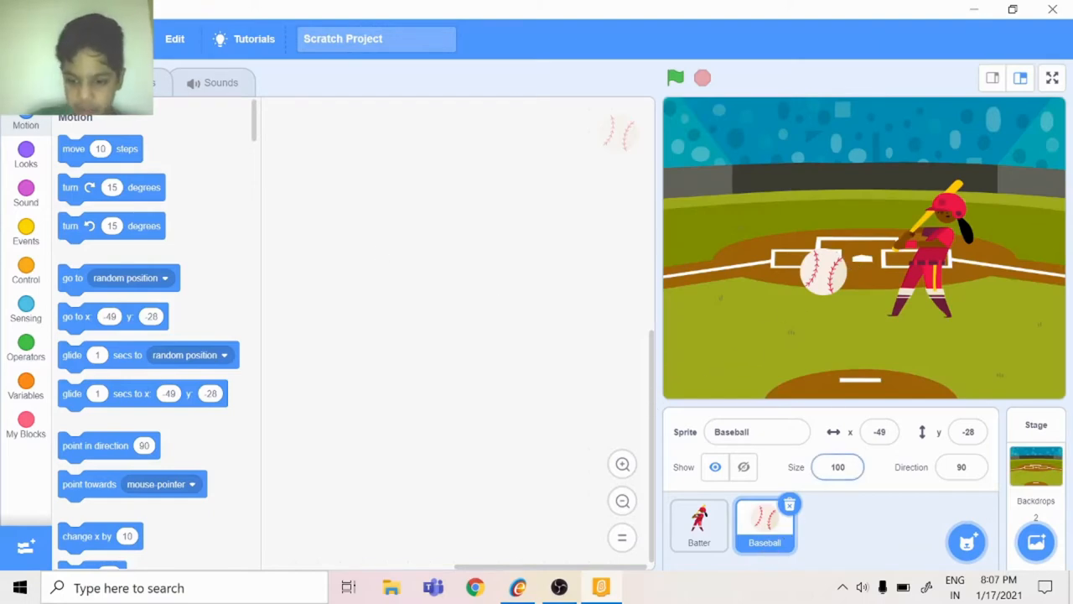
triple_click(838, 467)
text(50)
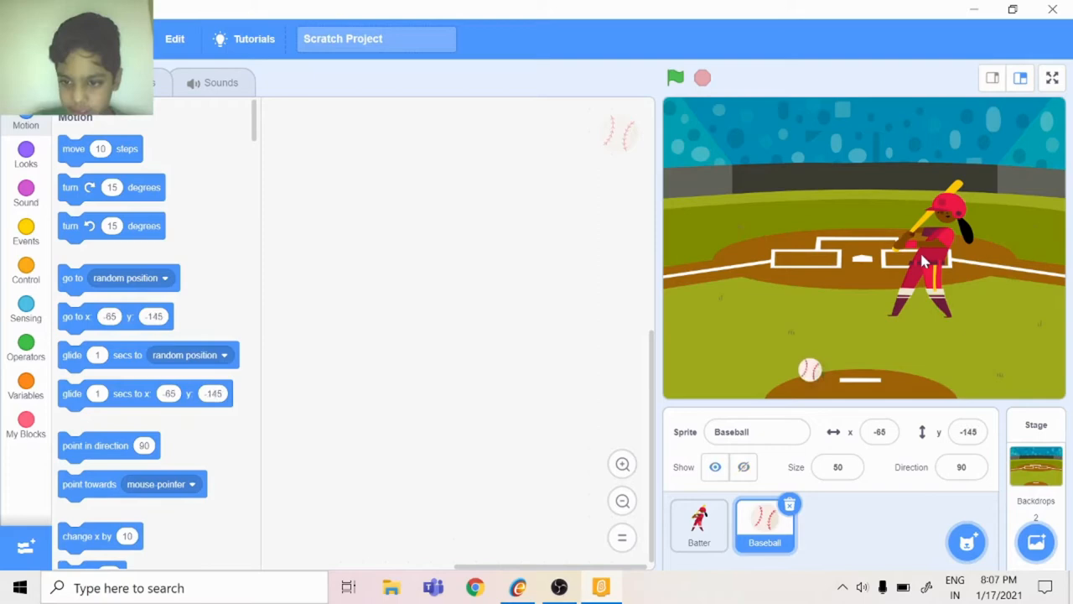
click(698, 524)
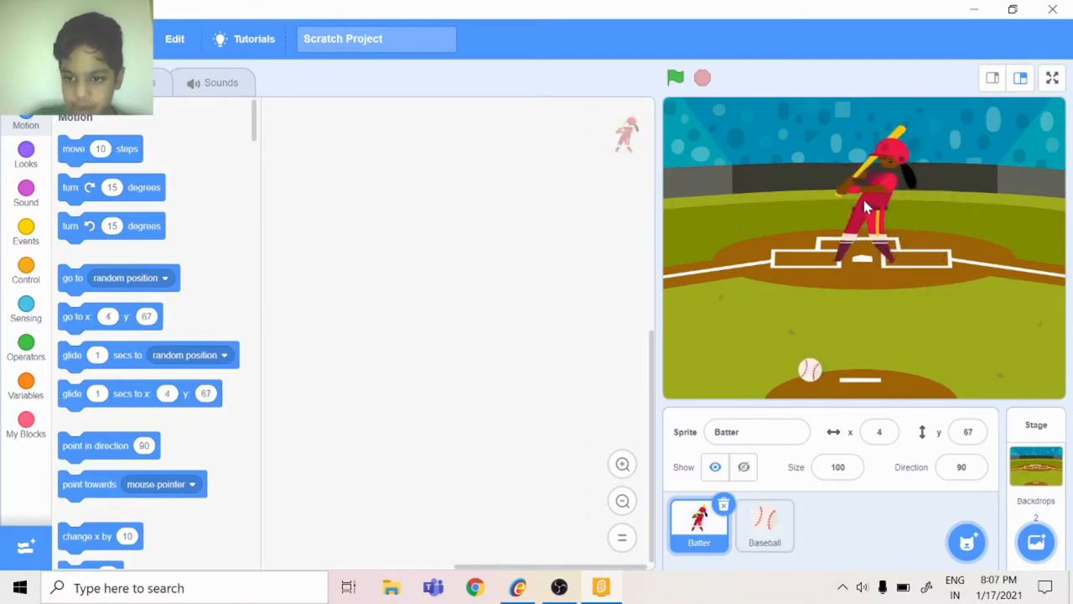
Step: Add a when-flag-clicked hat block to the Baseball's code area
click(764, 524)
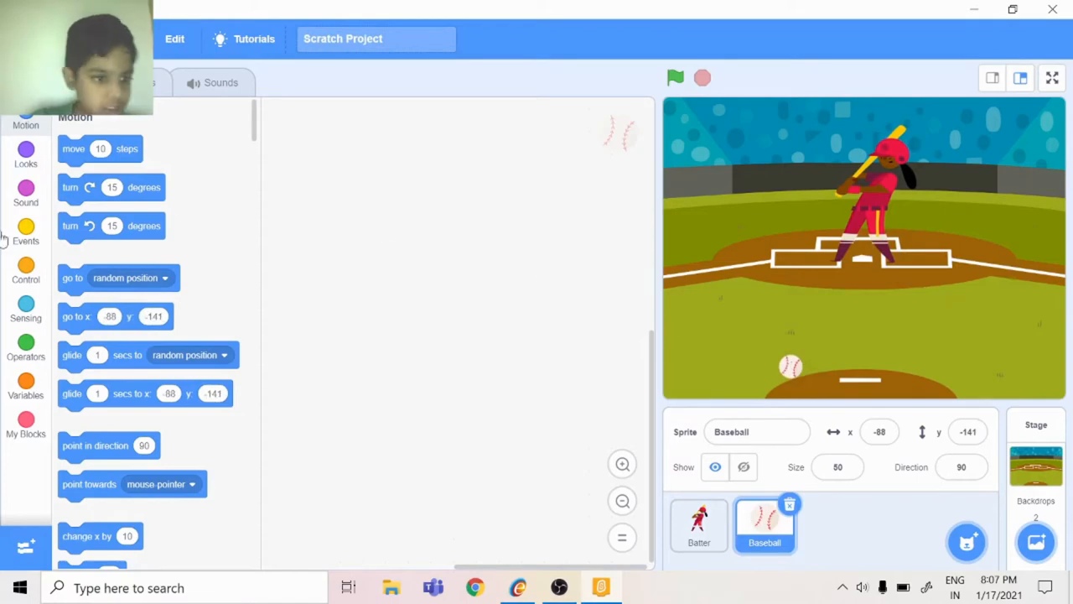
click(26, 235)
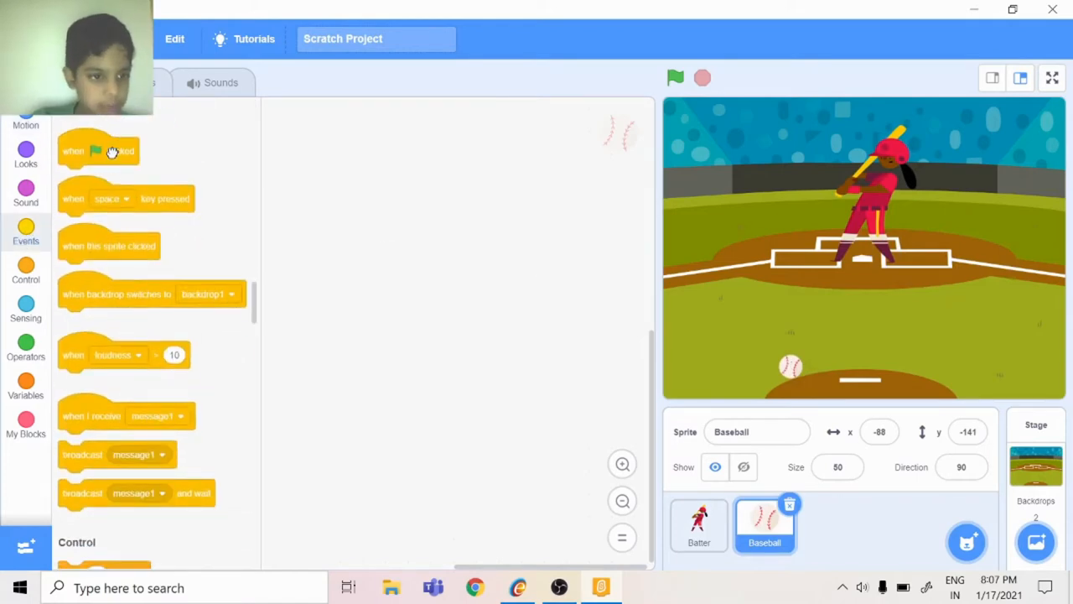
drag(98, 151, 373, 183)
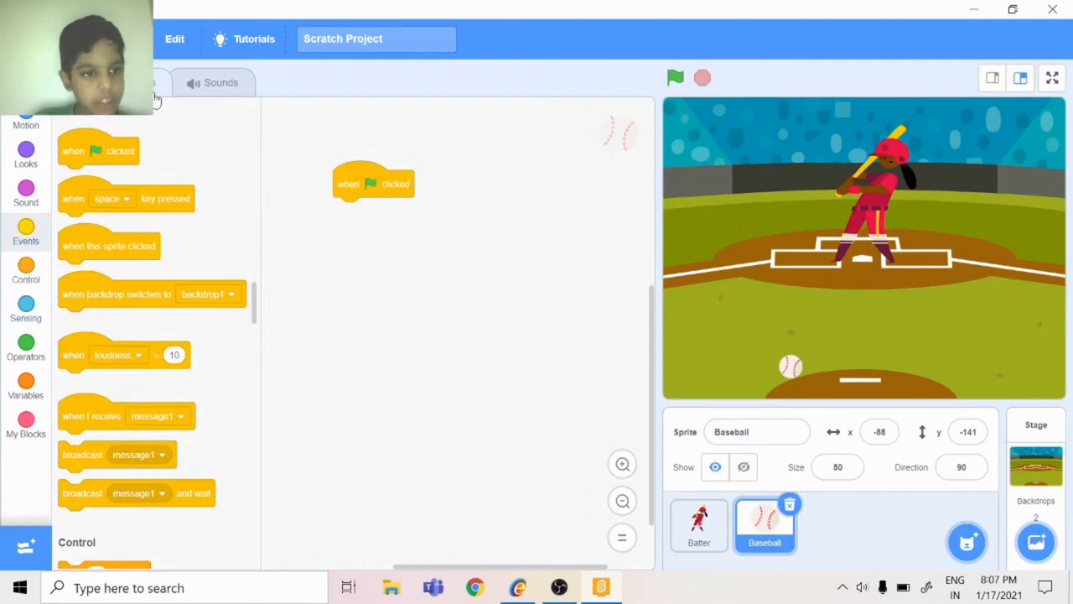
mouse_move(77, 327)
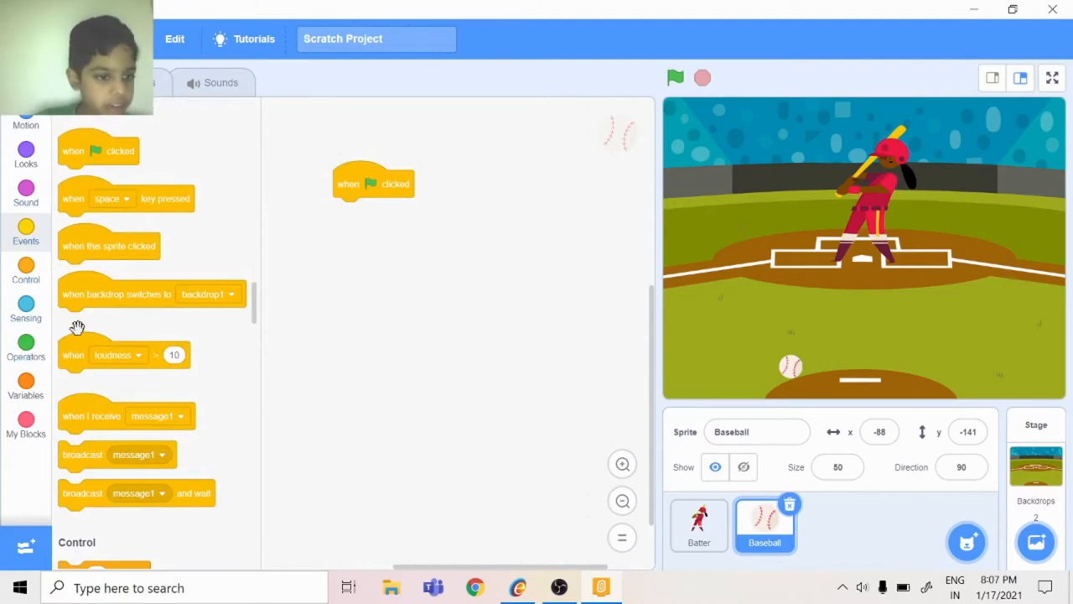
mouse_move(49, 230)
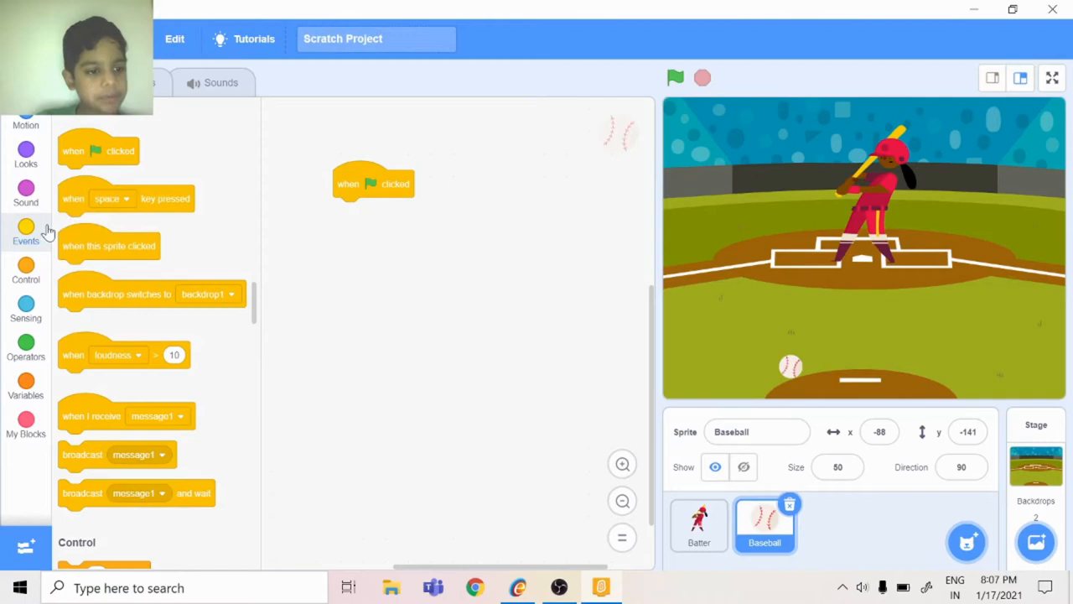
Step: Attach set x to -88 and set y to -141 beneath the green-flag block
click(26, 130)
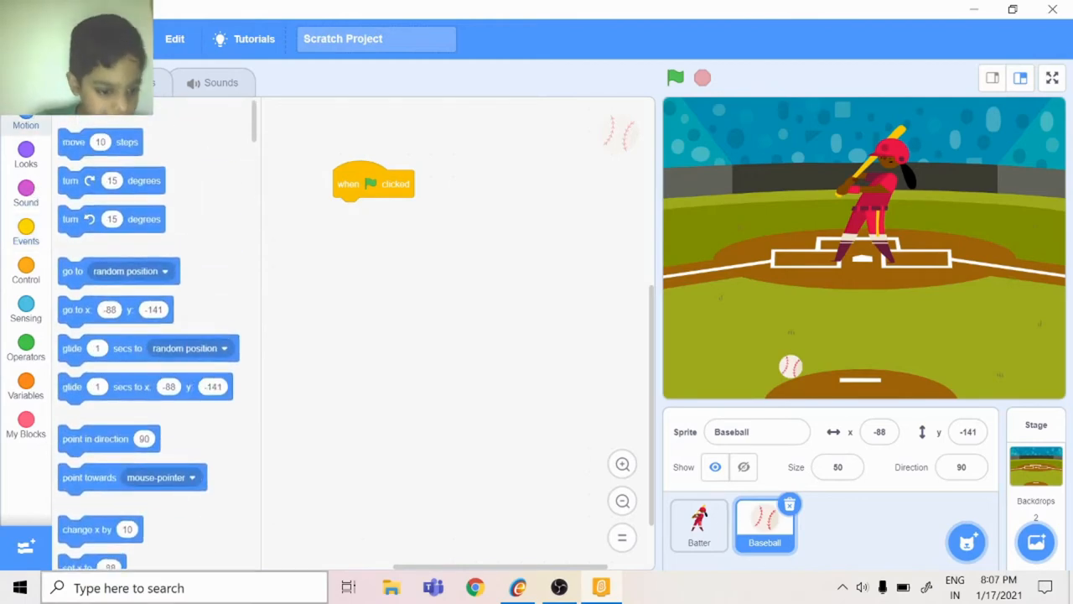
scroll(down, 3)
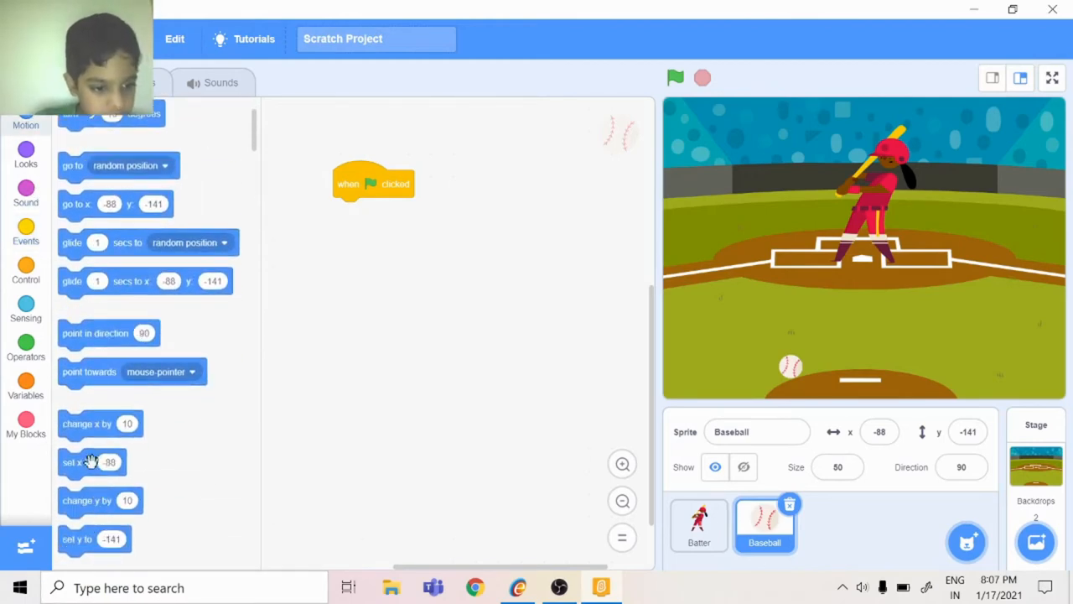
drag(92, 462, 285, 287)
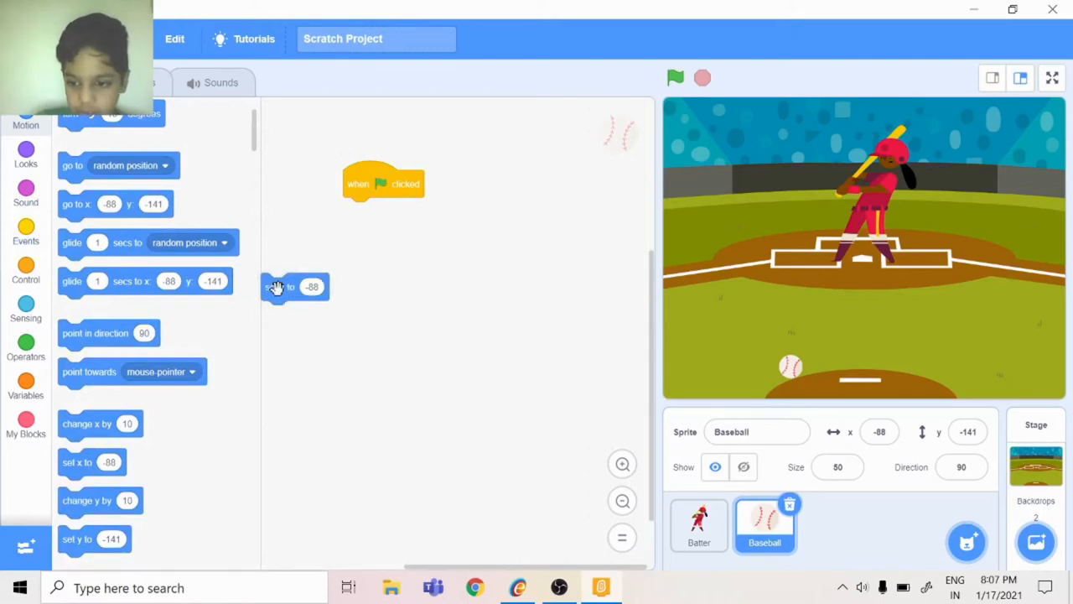
drag(294, 286, 377, 210)
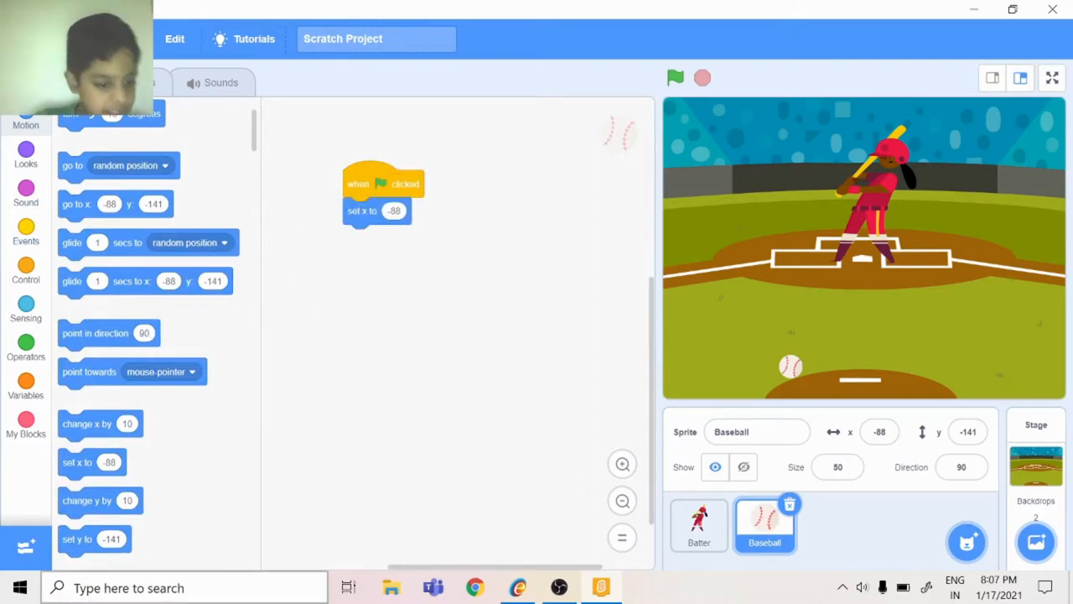
drag(93, 539, 348, 277)
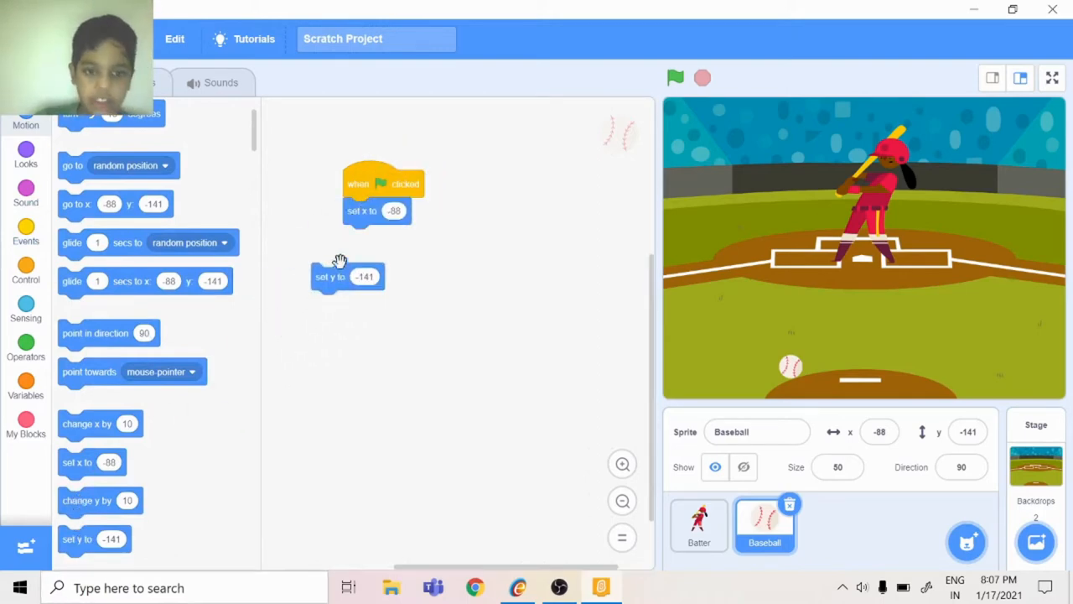
drag(329, 276, 360, 237)
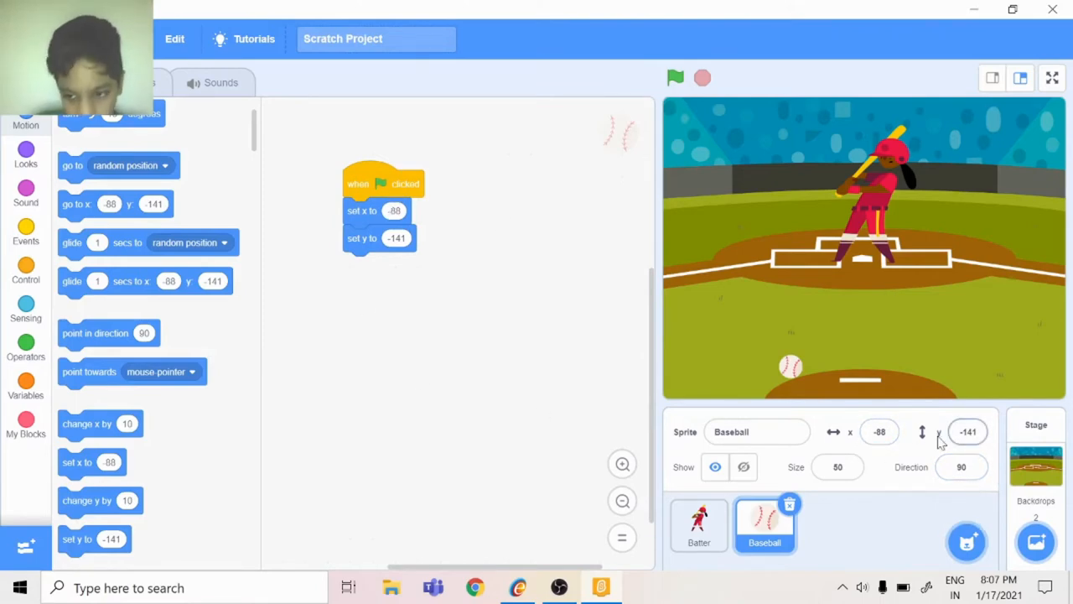
mouse_move(153, 229)
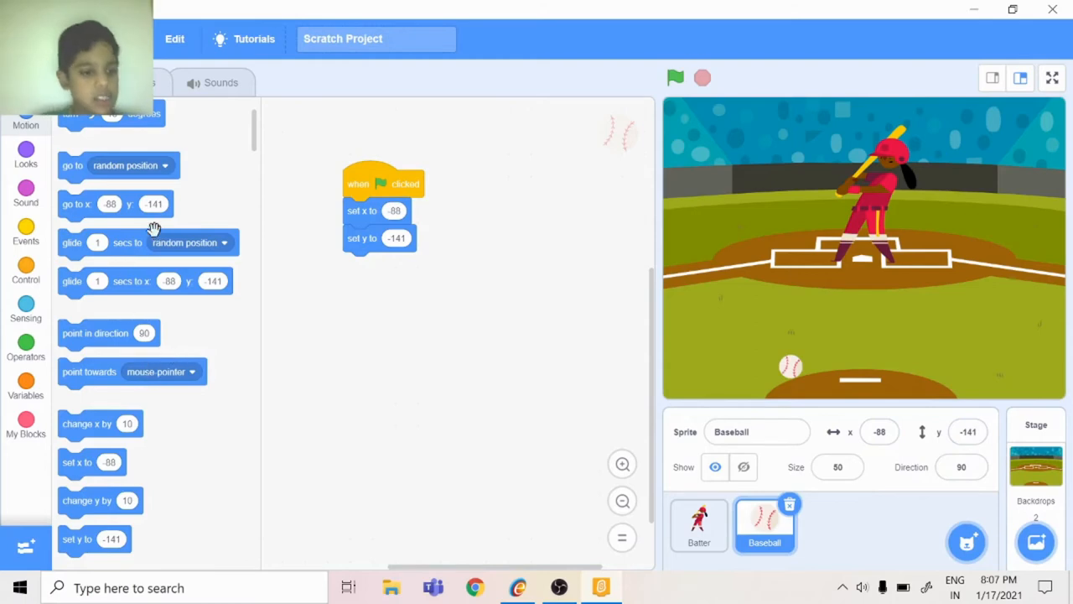
click(25, 235)
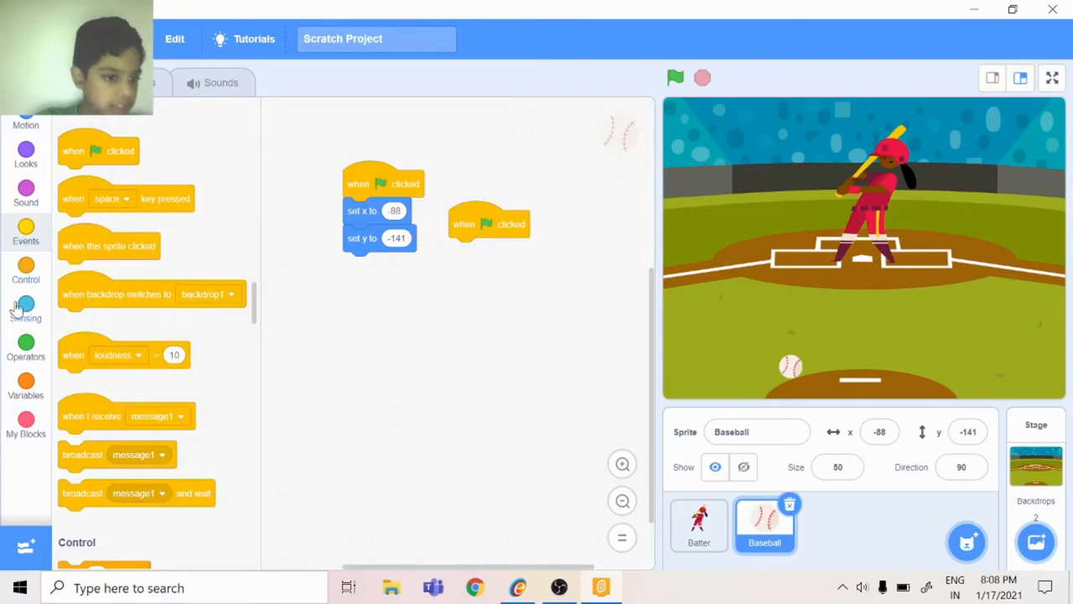
Step: Put a move 10 steps block inside the forever loop and test-run the ball
click(25, 279)
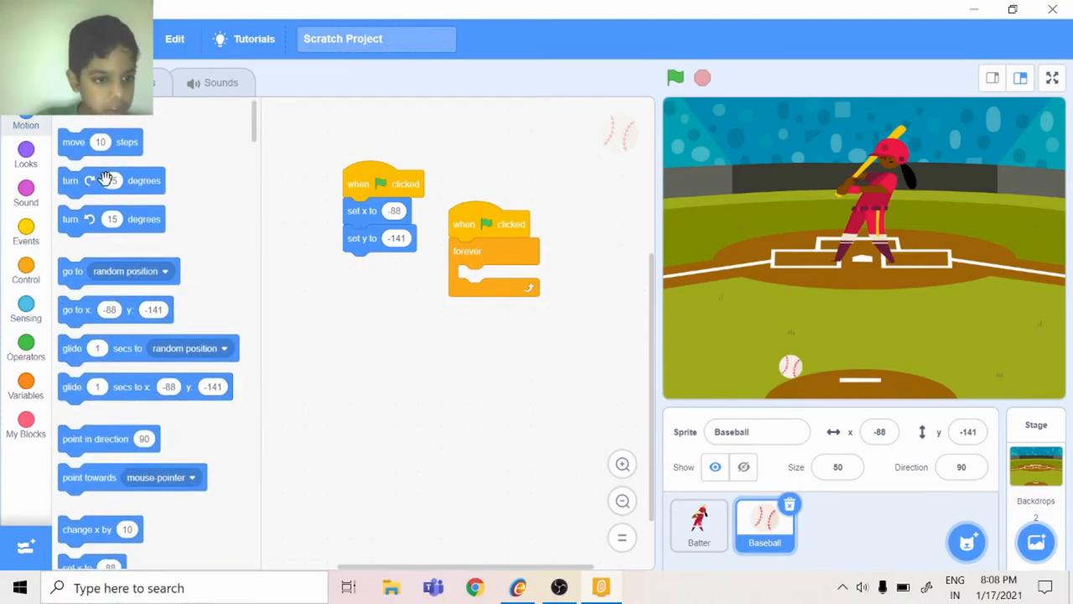
drag(101, 142, 474, 277)
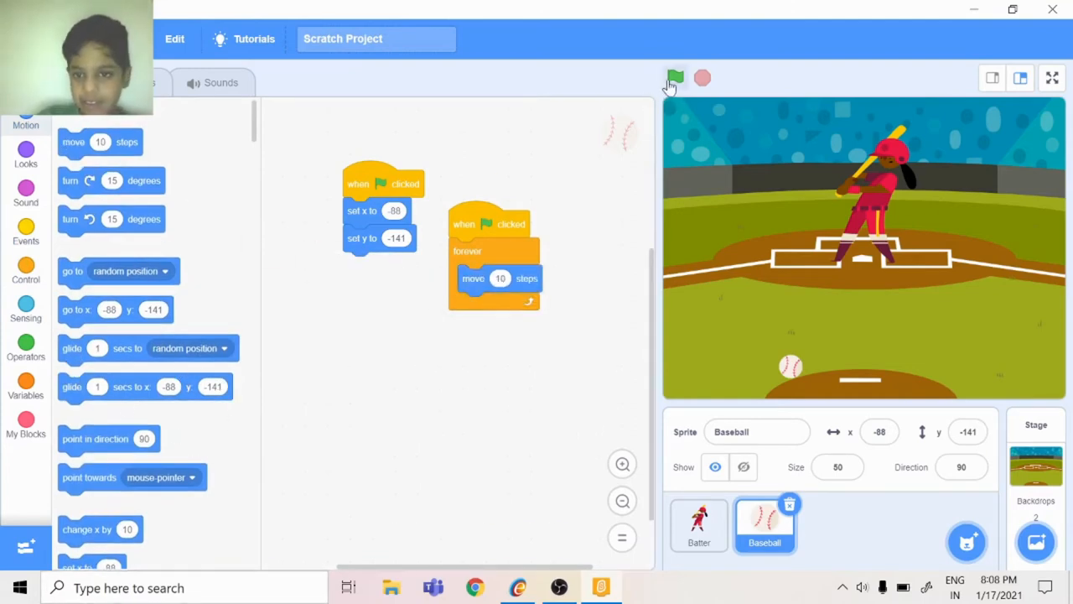
click(675, 78)
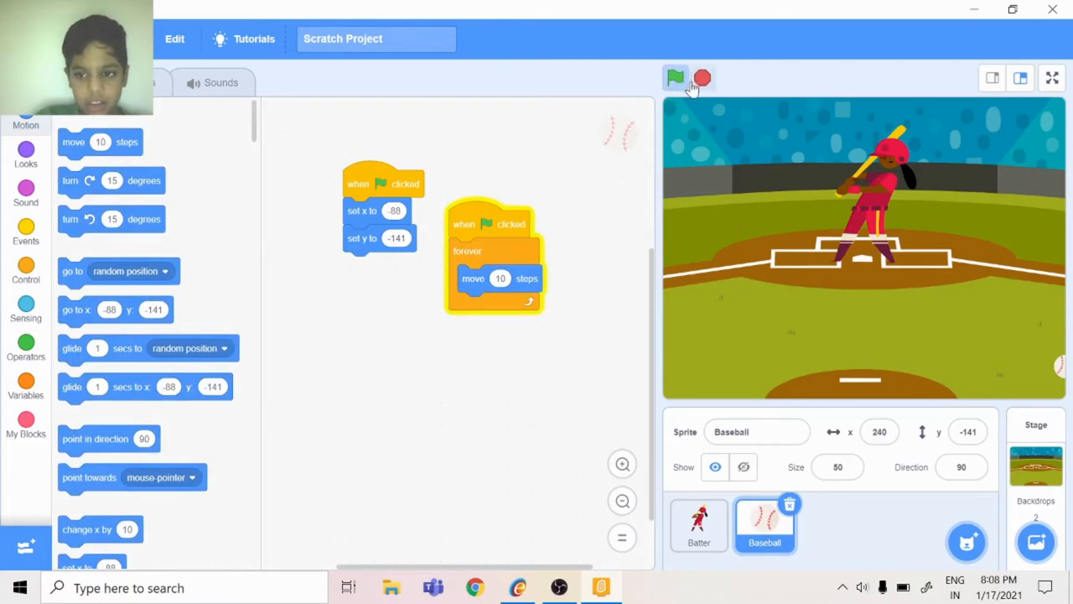
click(675, 77)
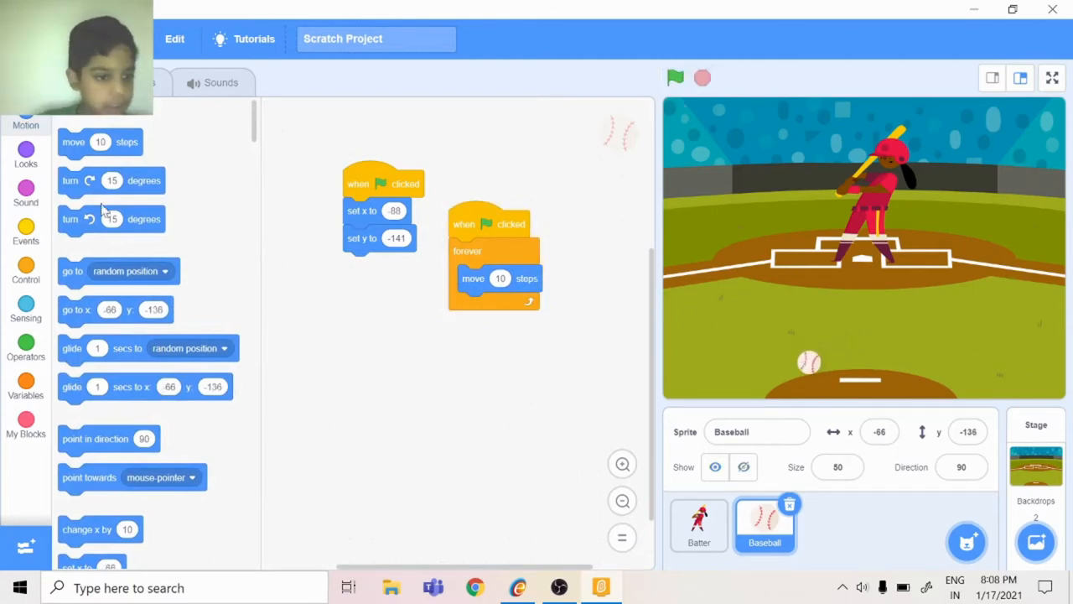
mouse_move(678, 375)
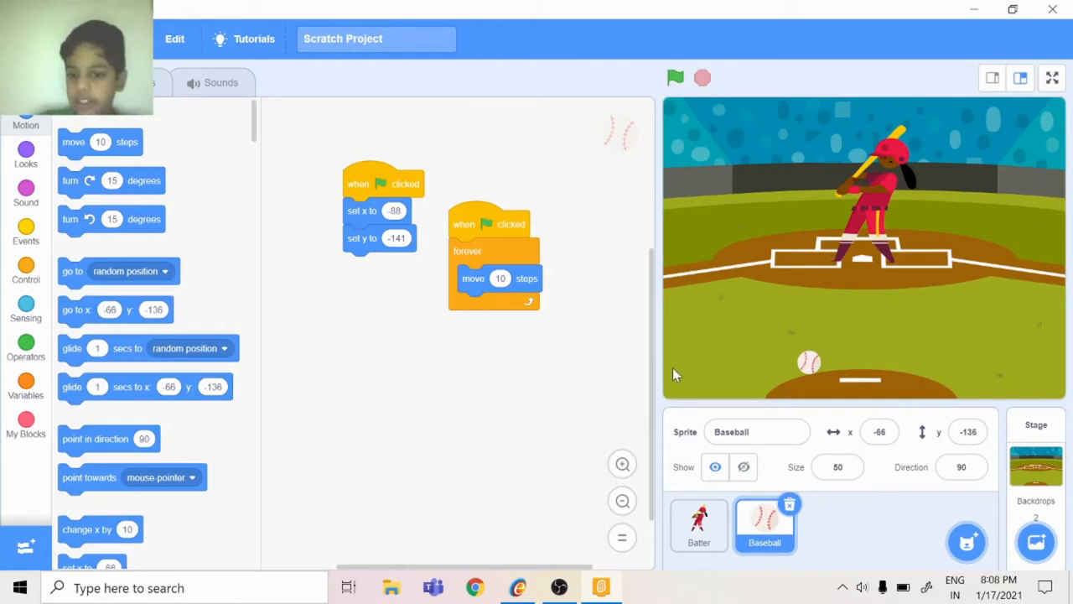
mouse_move(658, 294)
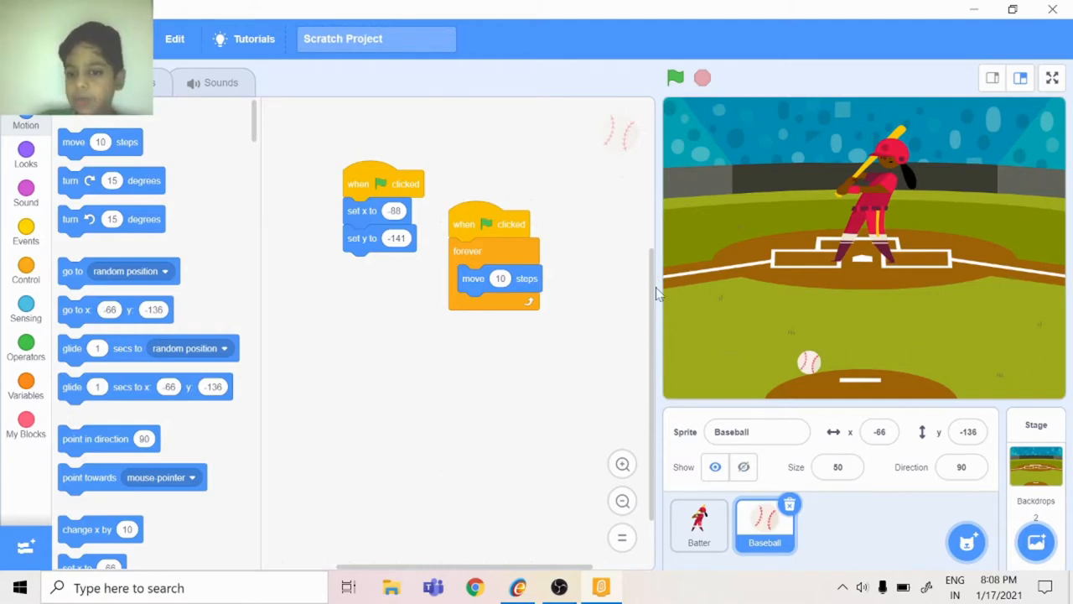
mouse_move(147, 417)
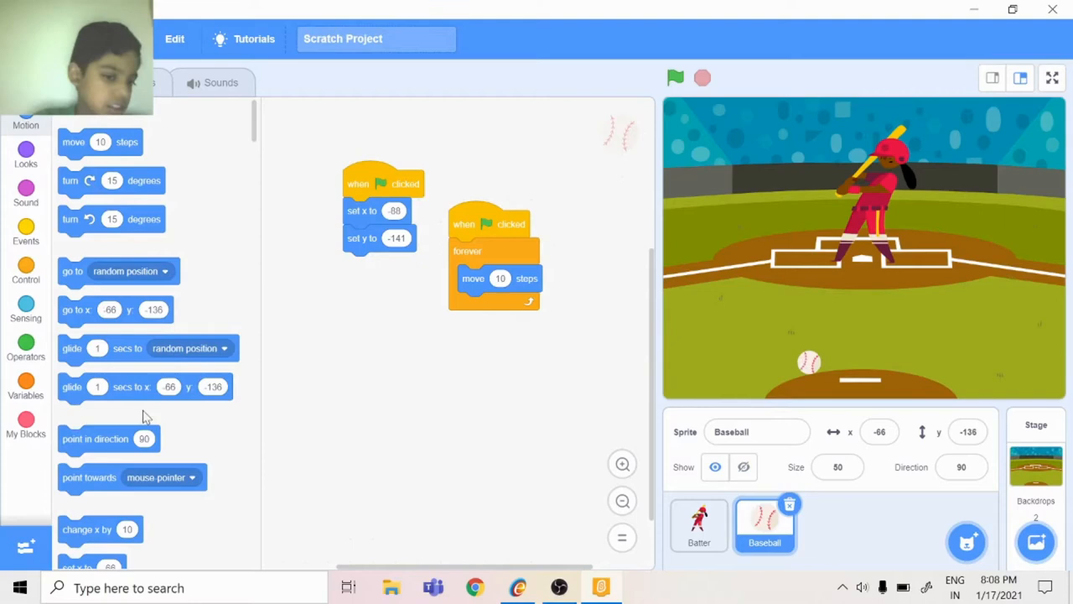
mouse_move(717, 356)
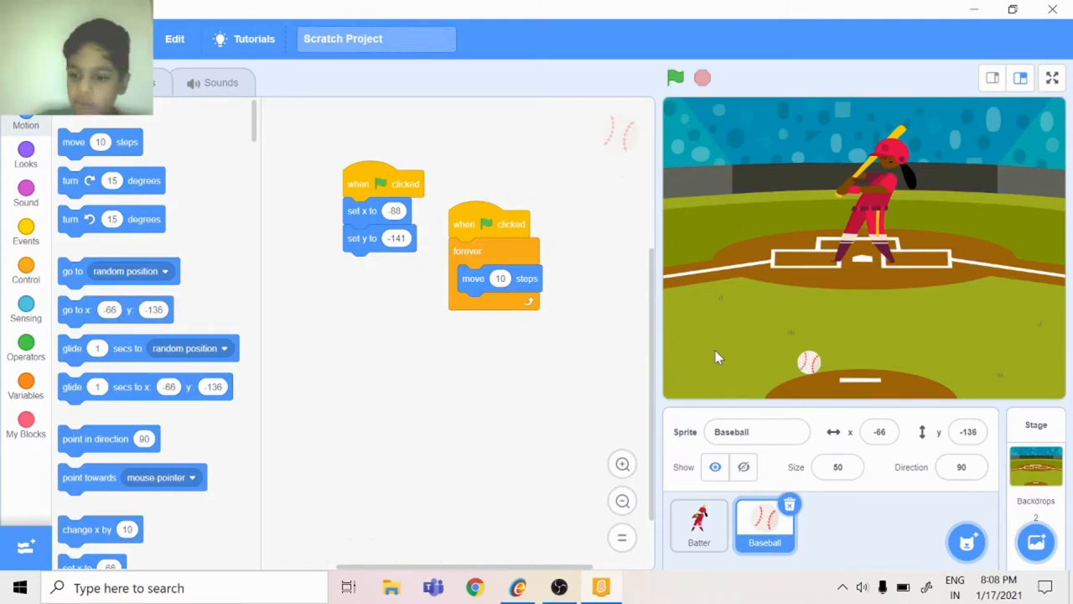
mouse_move(373, 352)
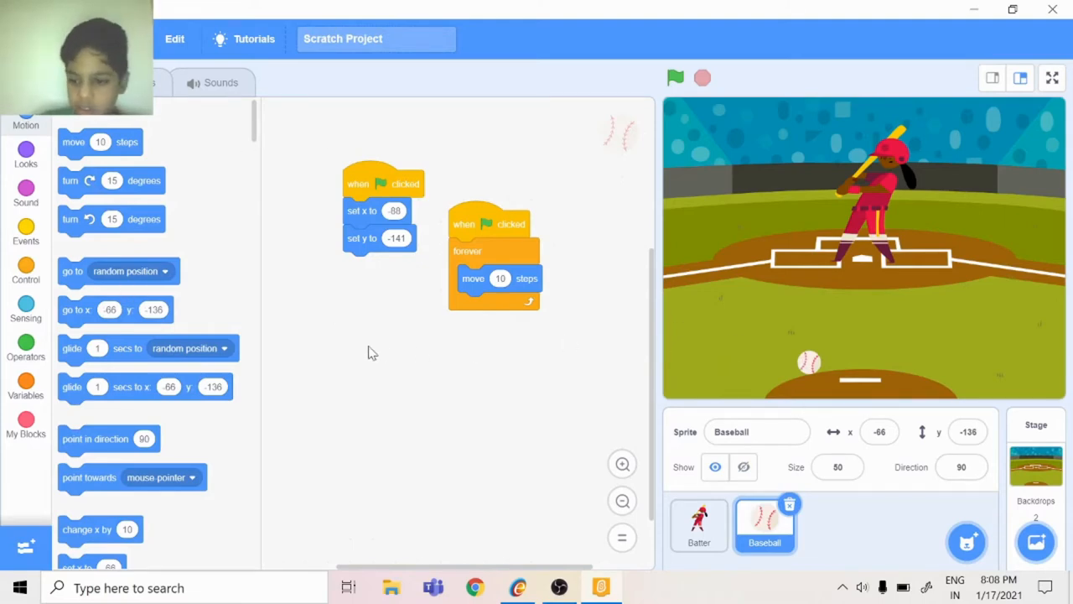
mouse_move(422, 354)
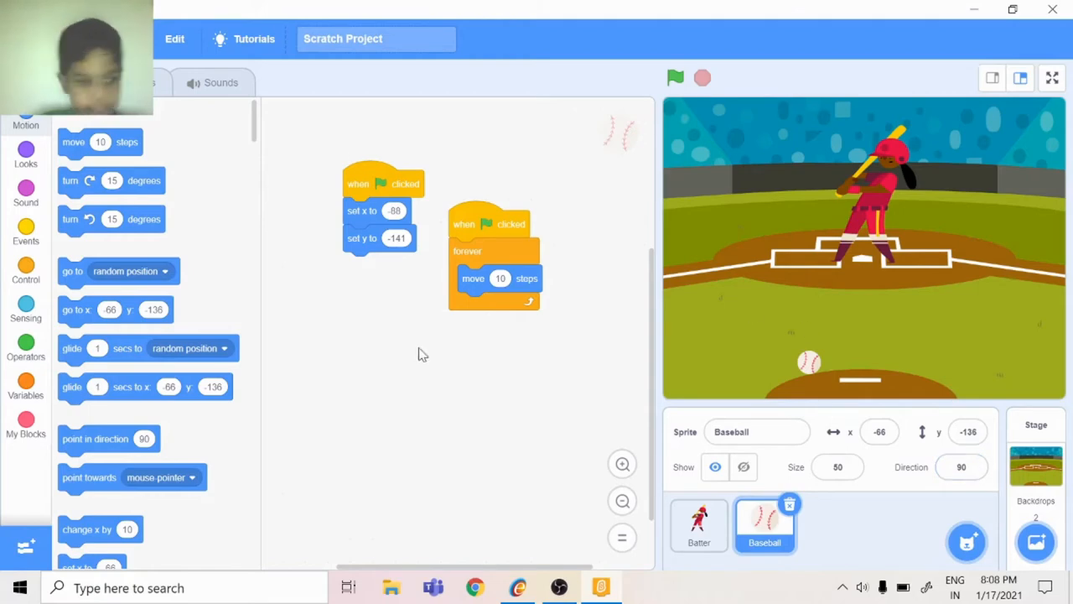
mouse_move(114, 439)
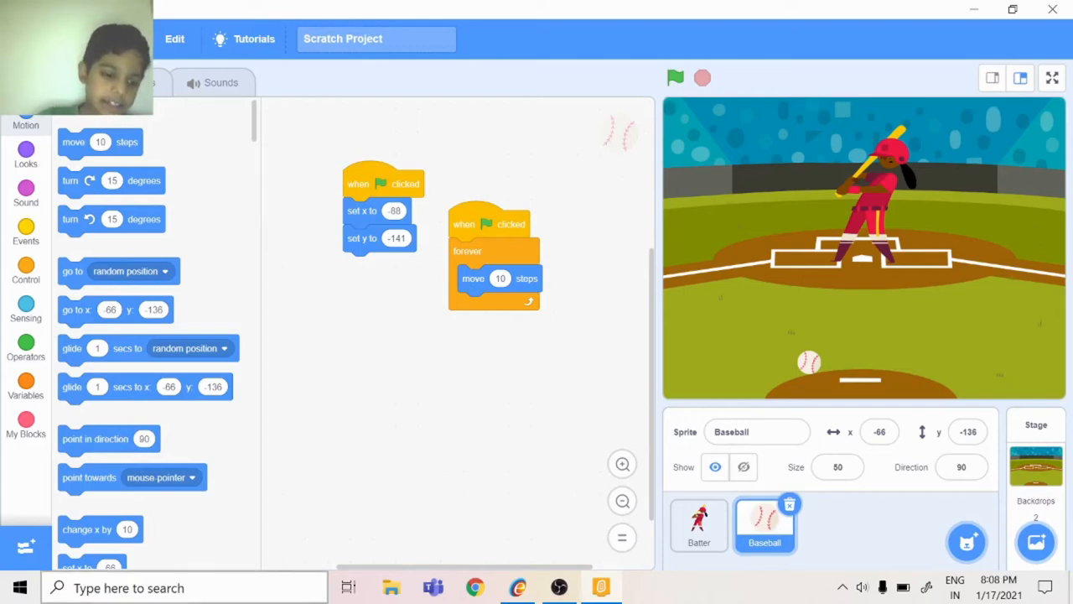
Step: Set point in direction to 0 and place it first in the forever loop
click(144, 439)
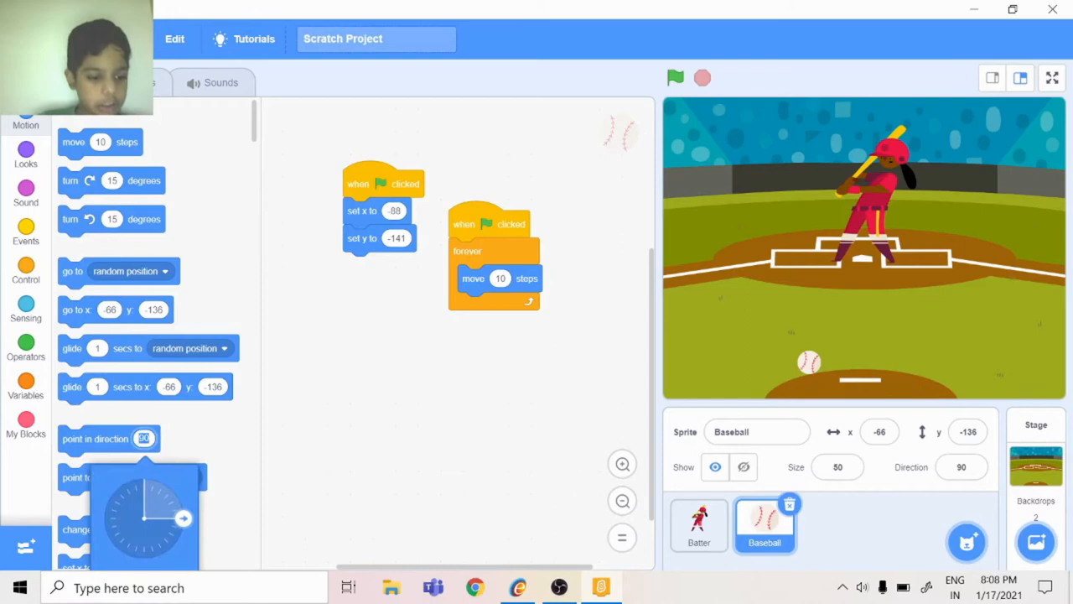
drag(182, 517, 134, 477)
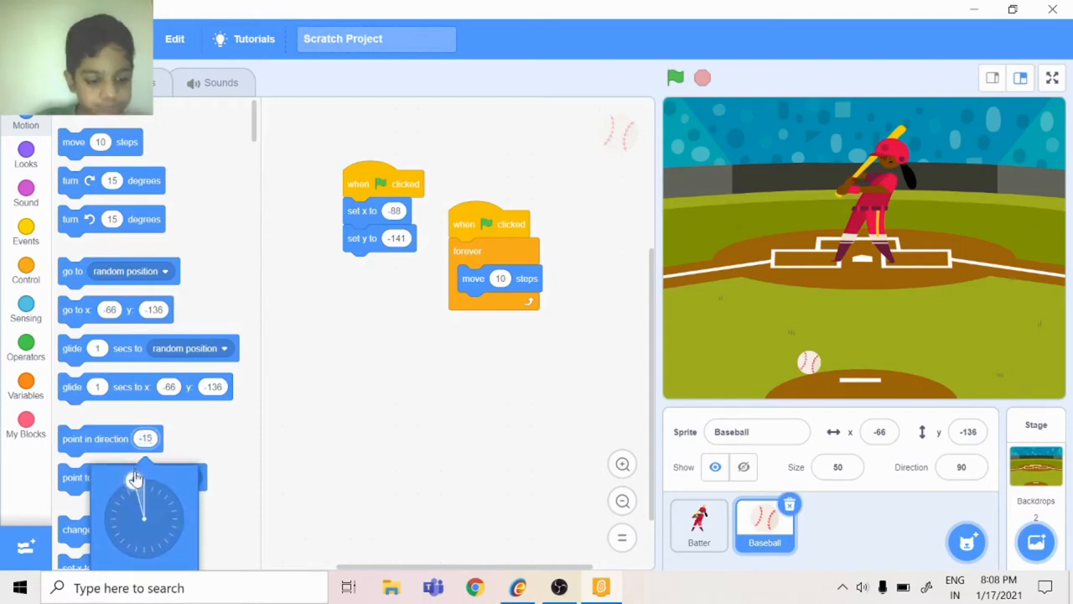
drag(144, 478, 145, 474)
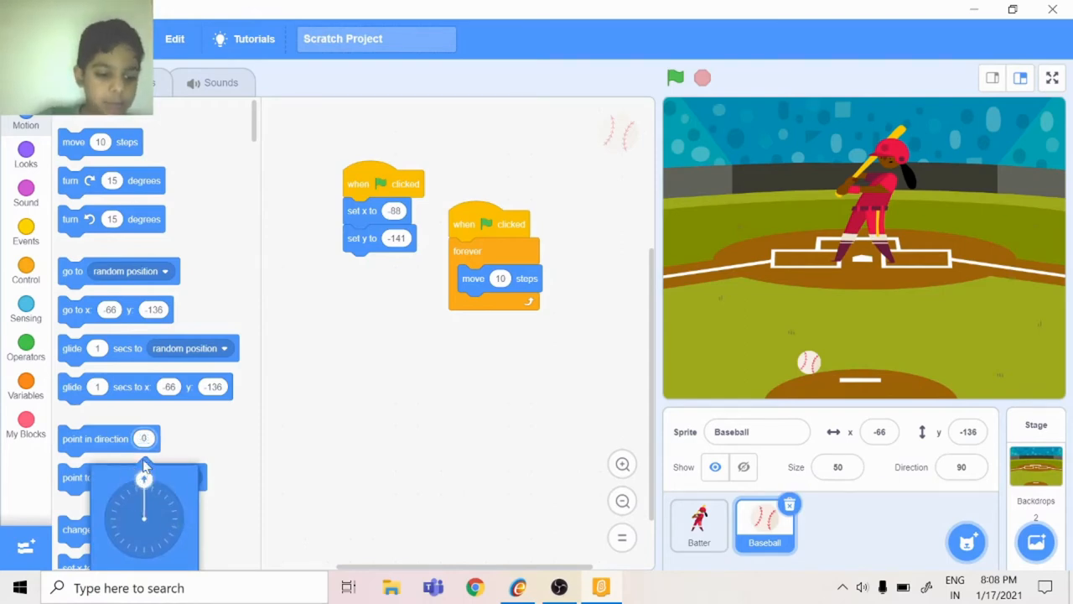
drag(109, 439, 494, 316)
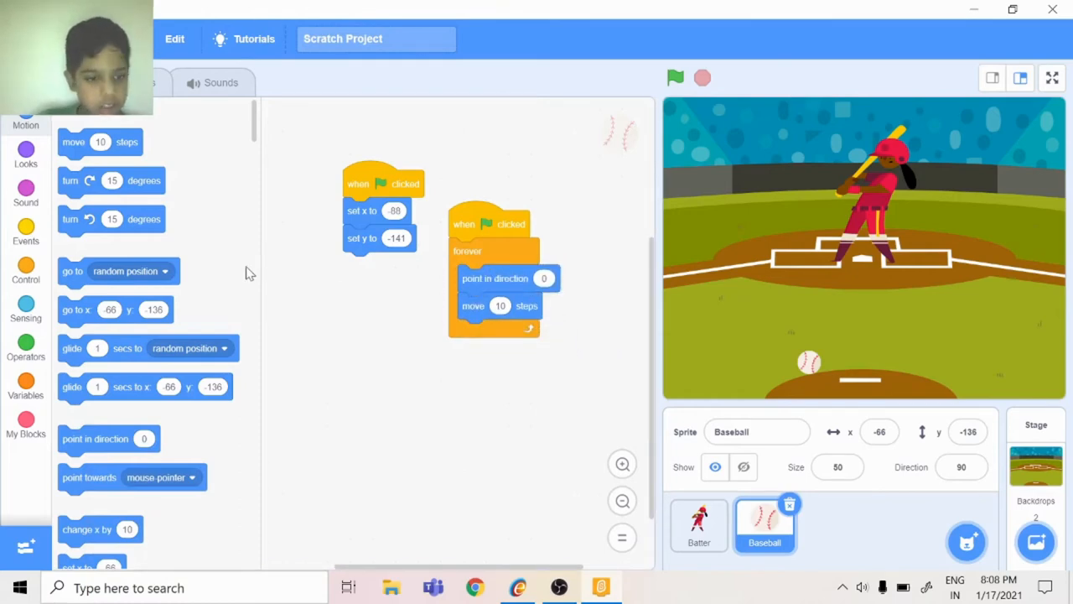
Step: Build a green-flag script: if touching Batter, play sound pop until done
click(25, 229)
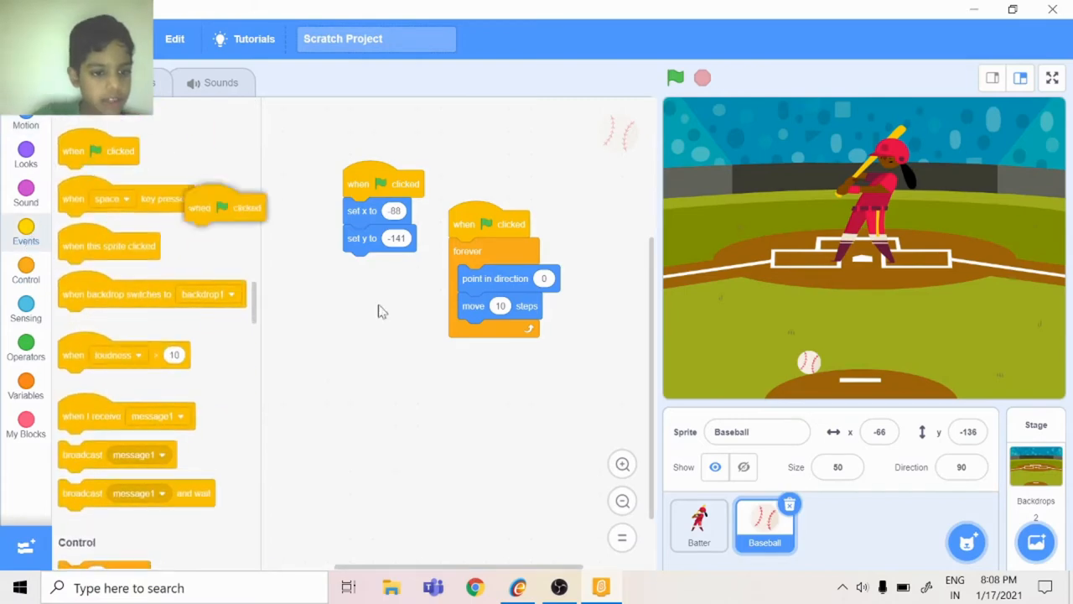
click(25, 151)
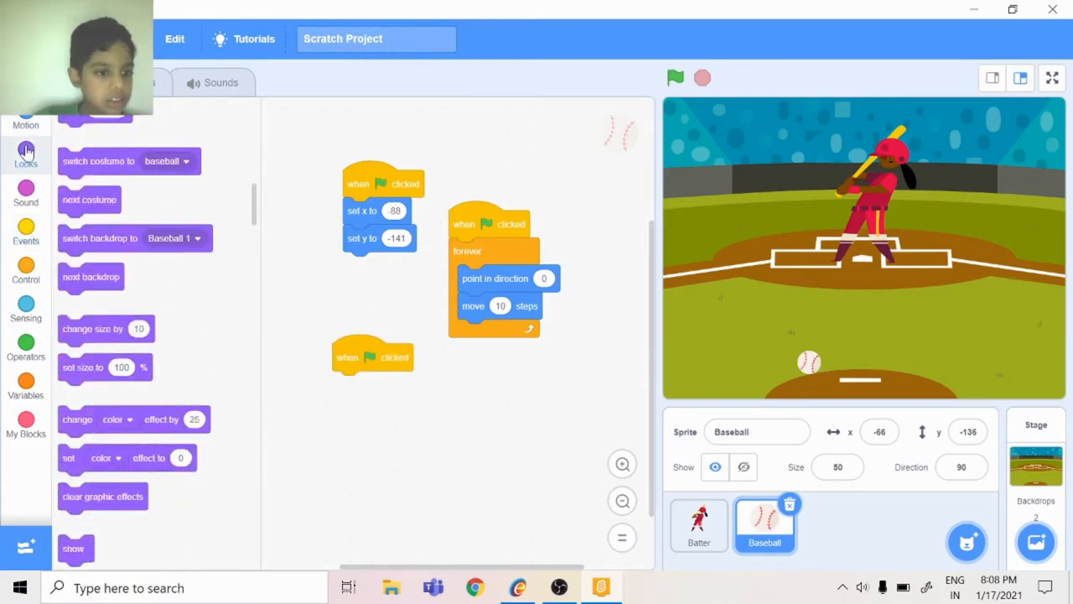
scroll(up, 3)
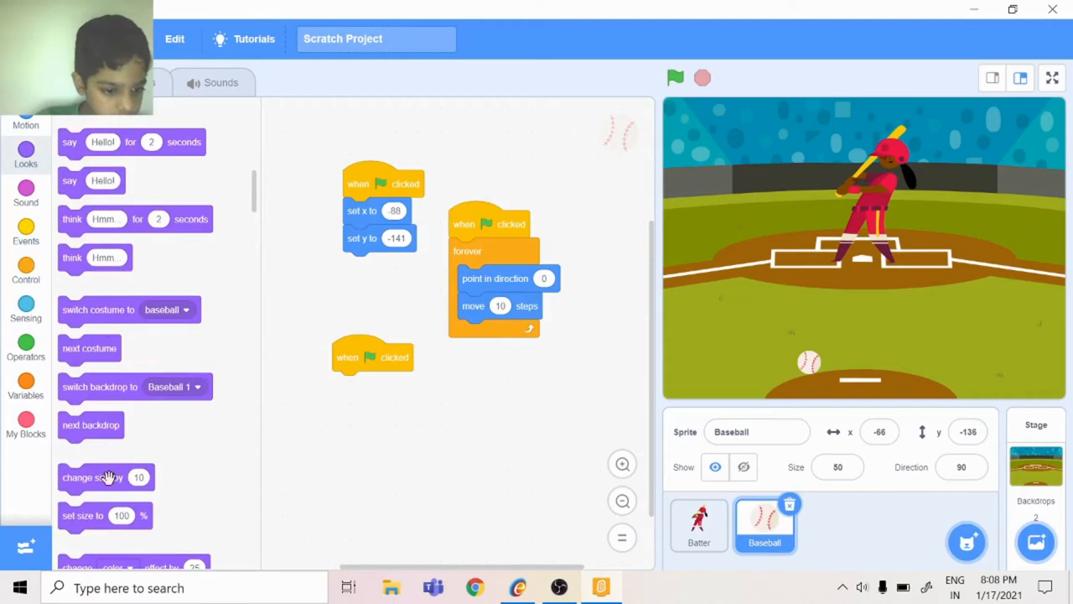
mouse_move(98, 314)
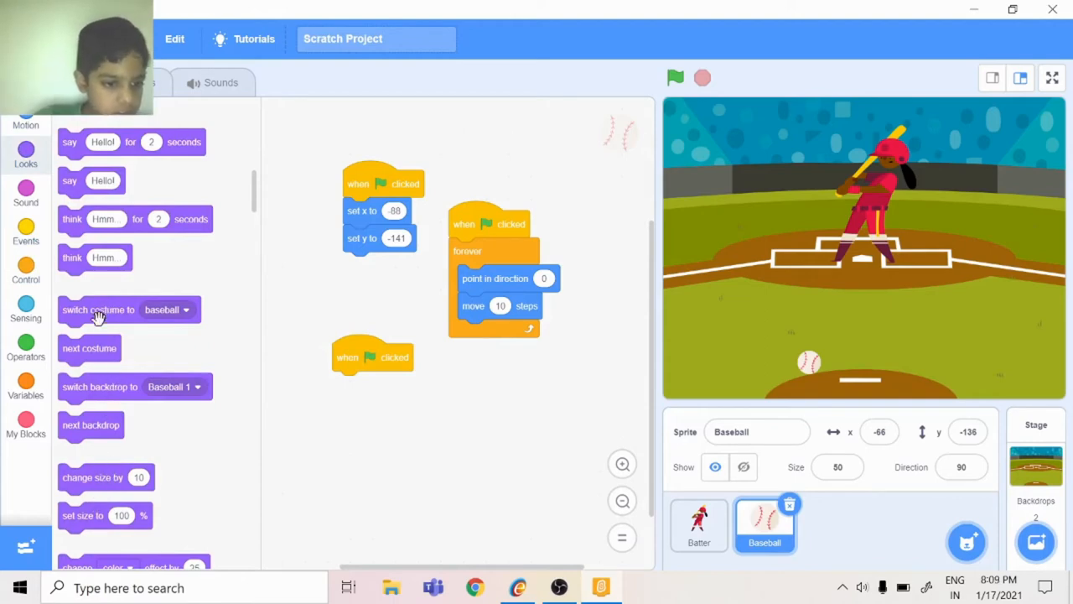
mouse_move(142, 467)
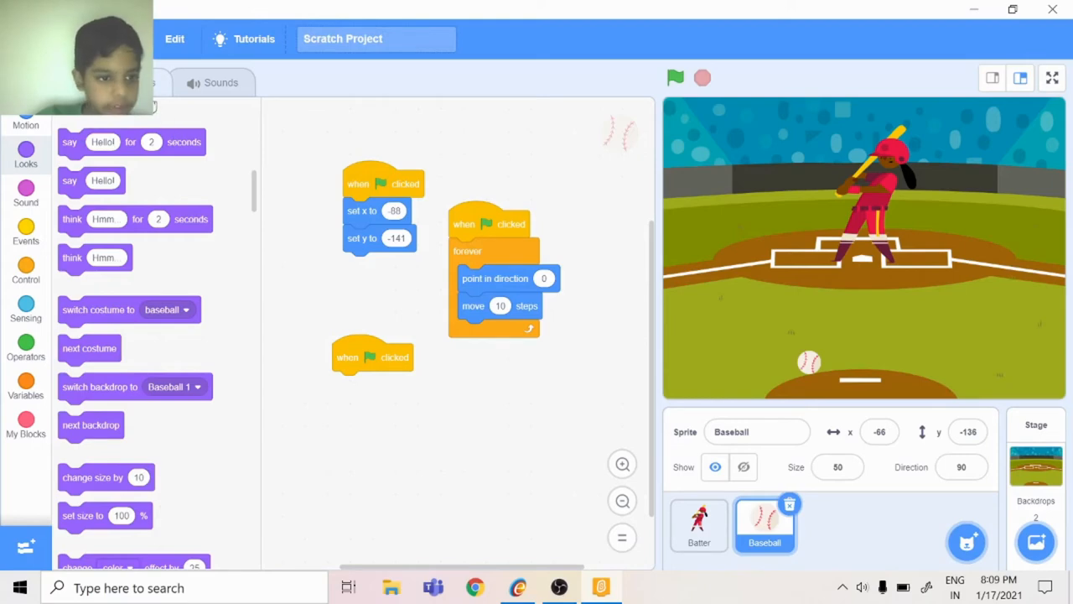
click(213, 82)
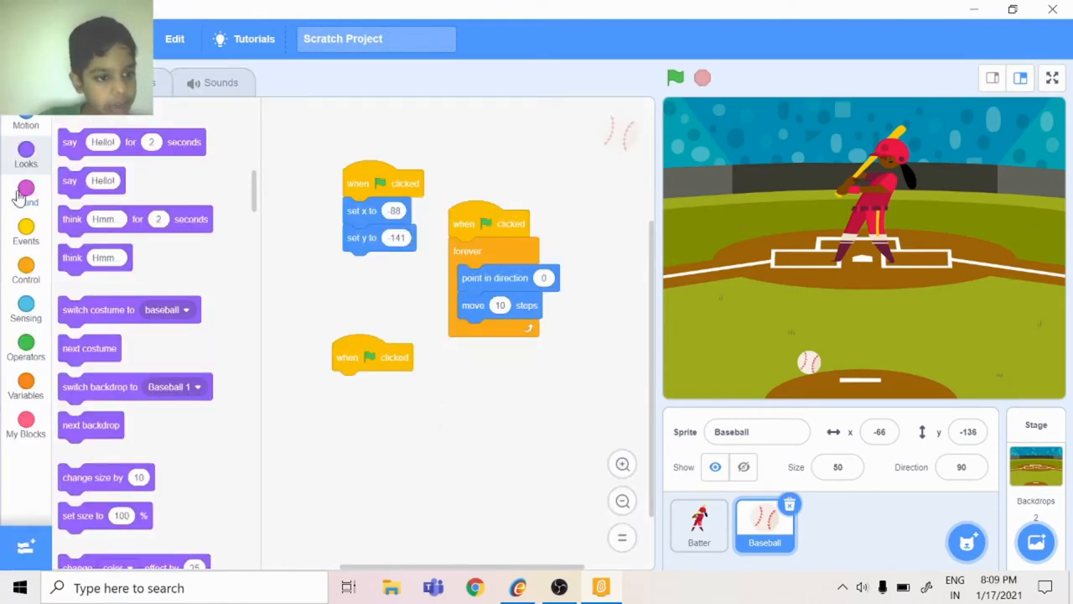
click(26, 193)
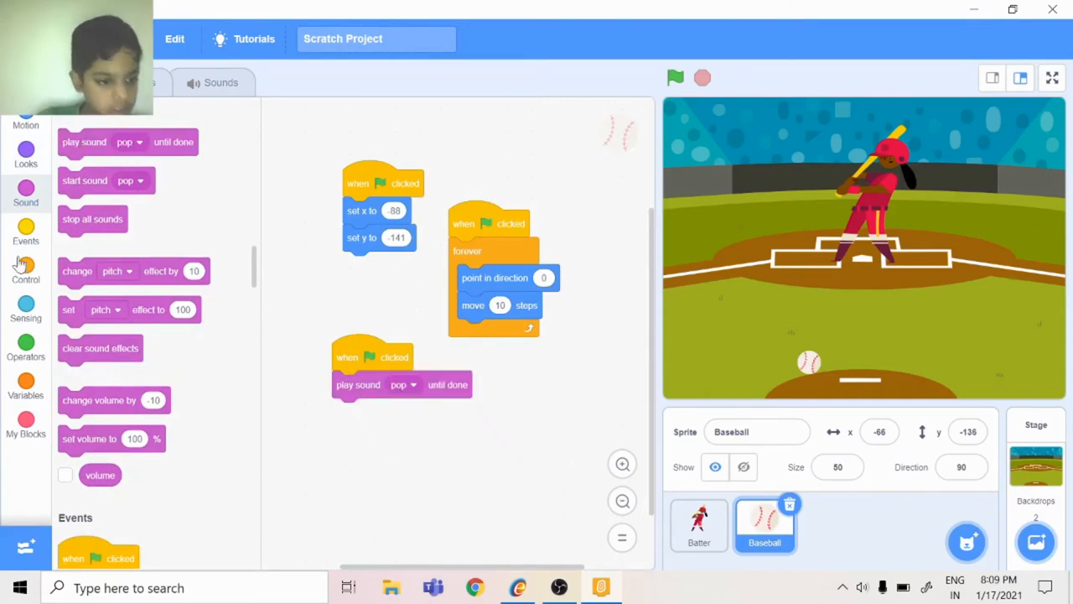
click(26, 272)
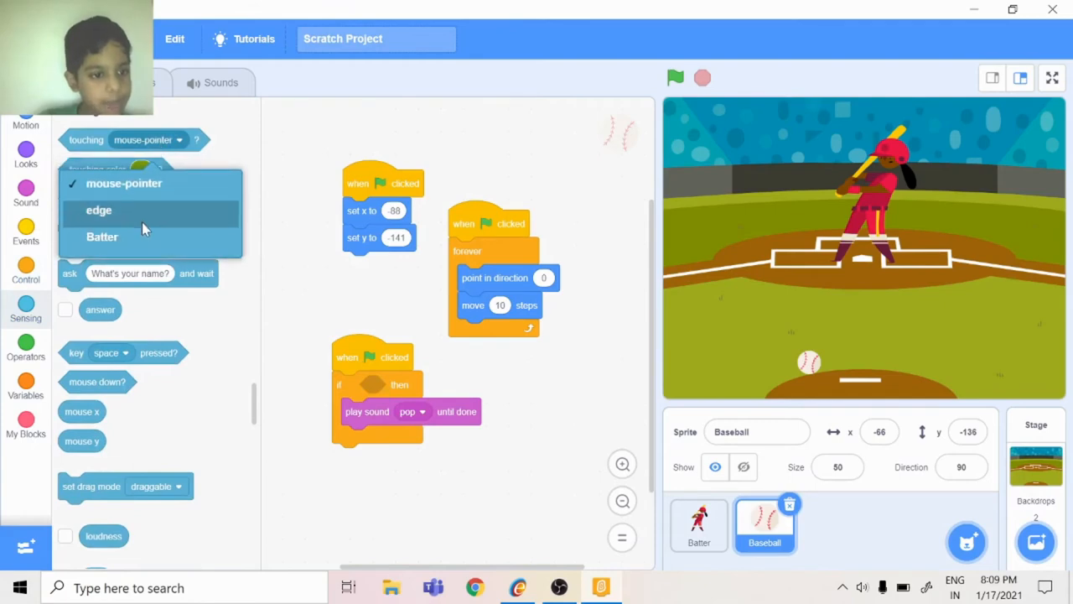
click(101, 235)
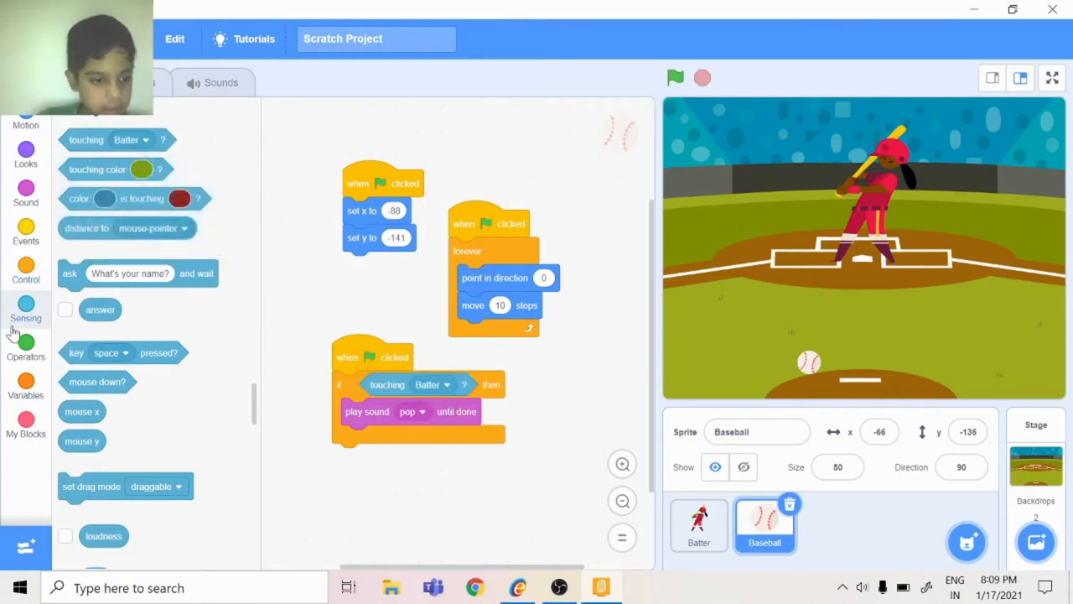
click(25, 272)
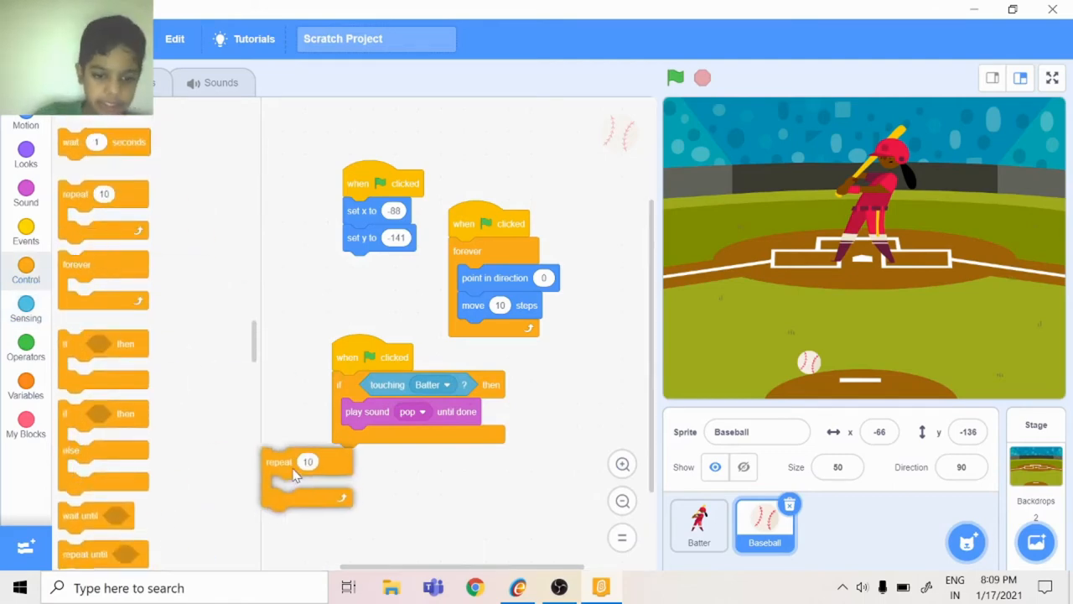
Step: Add a repeat 10 loop after the pop sound and wrap the check in forever
drag(285, 461, 352, 457)
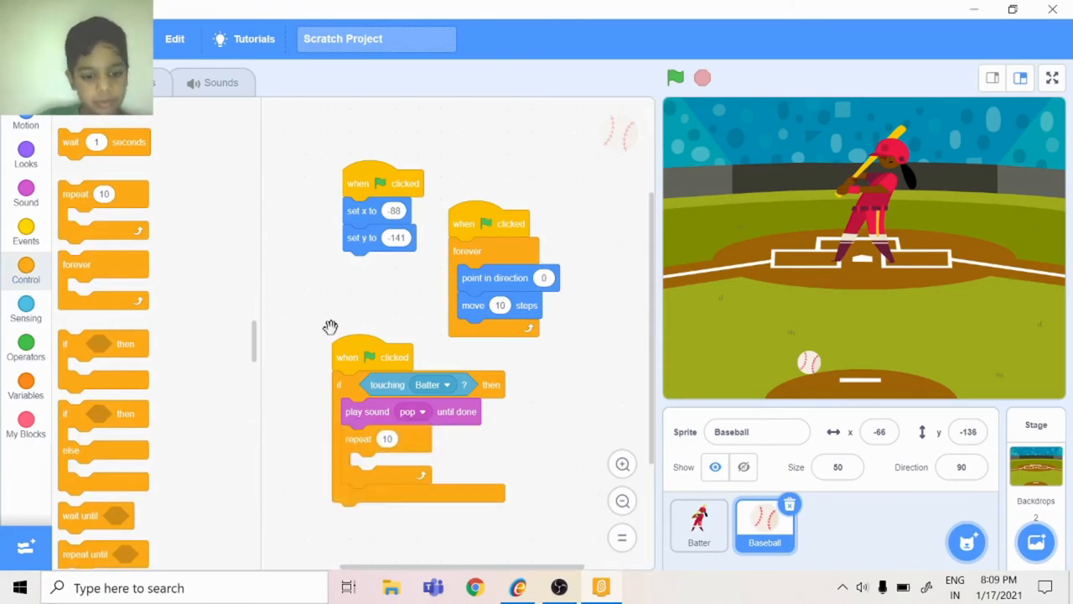
mouse_move(75, 254)
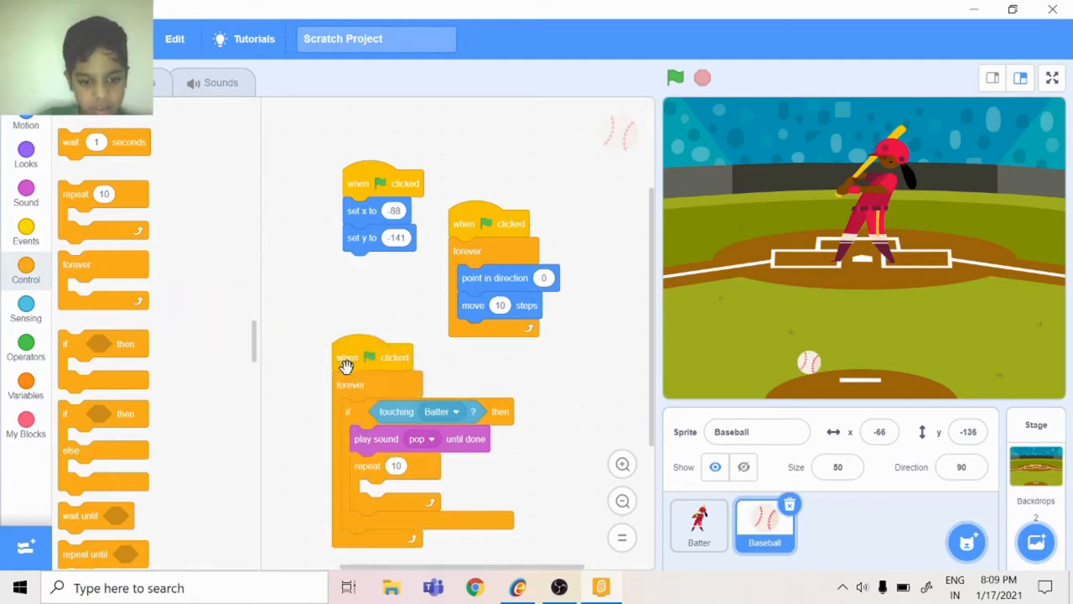
mouse_move(310, 439)
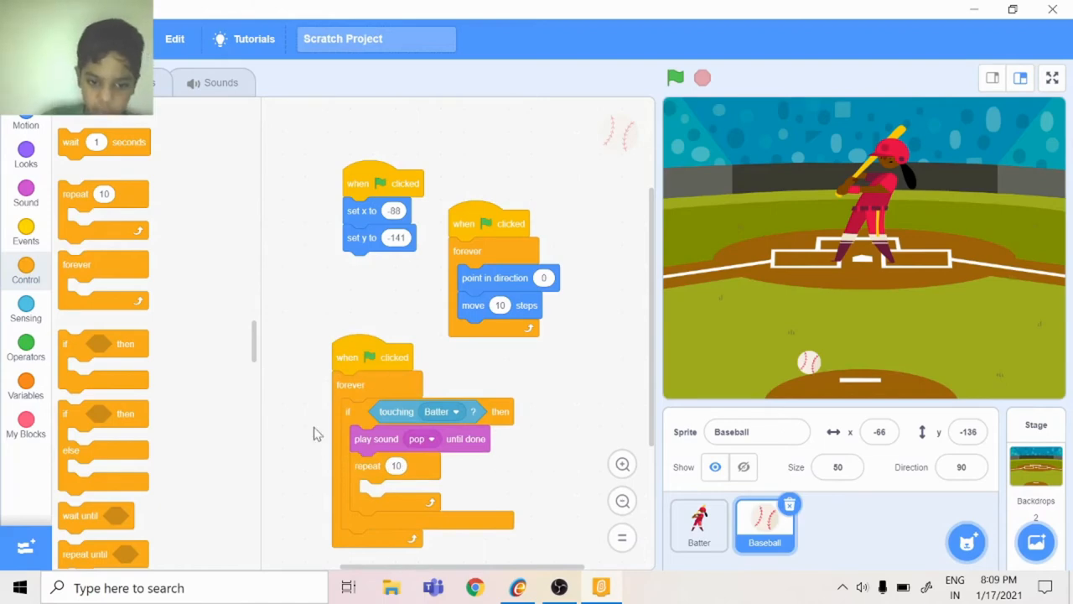
mouse_move(139, 379)
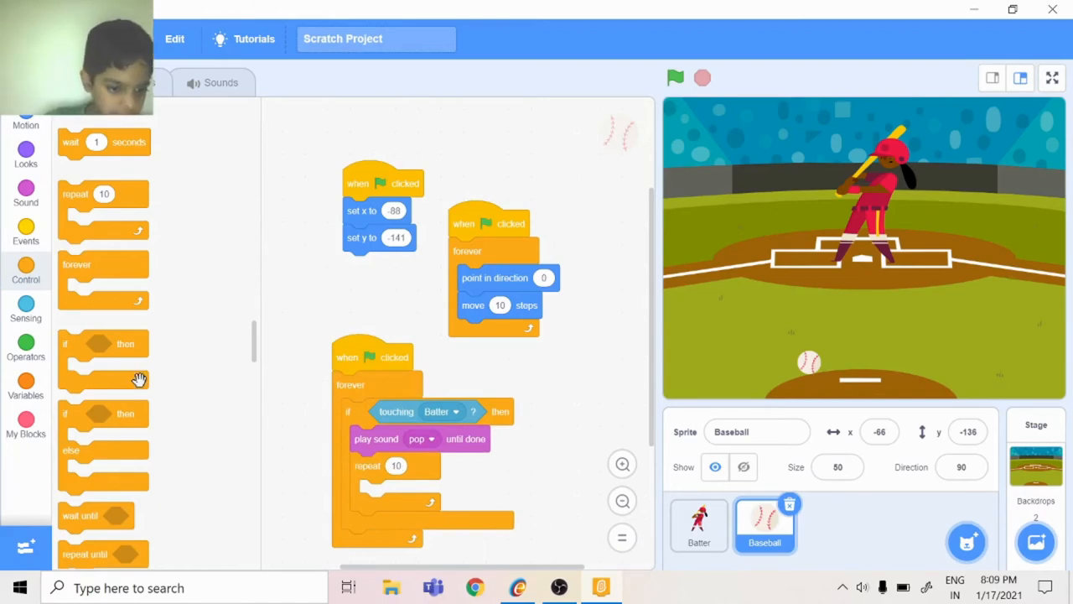
scroll(down, 3)
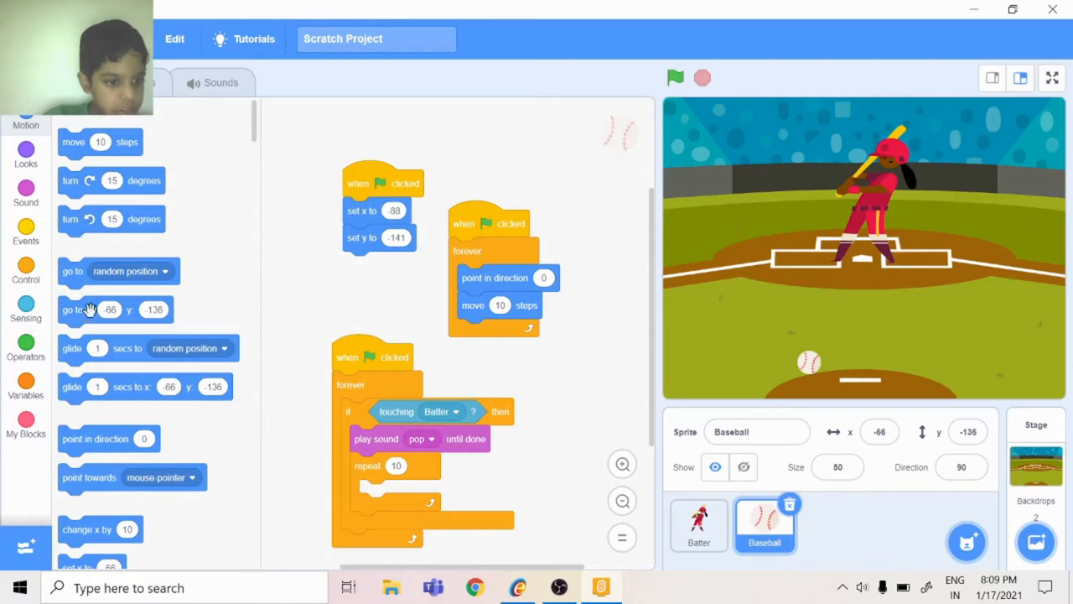
mouse_move(127, 350)
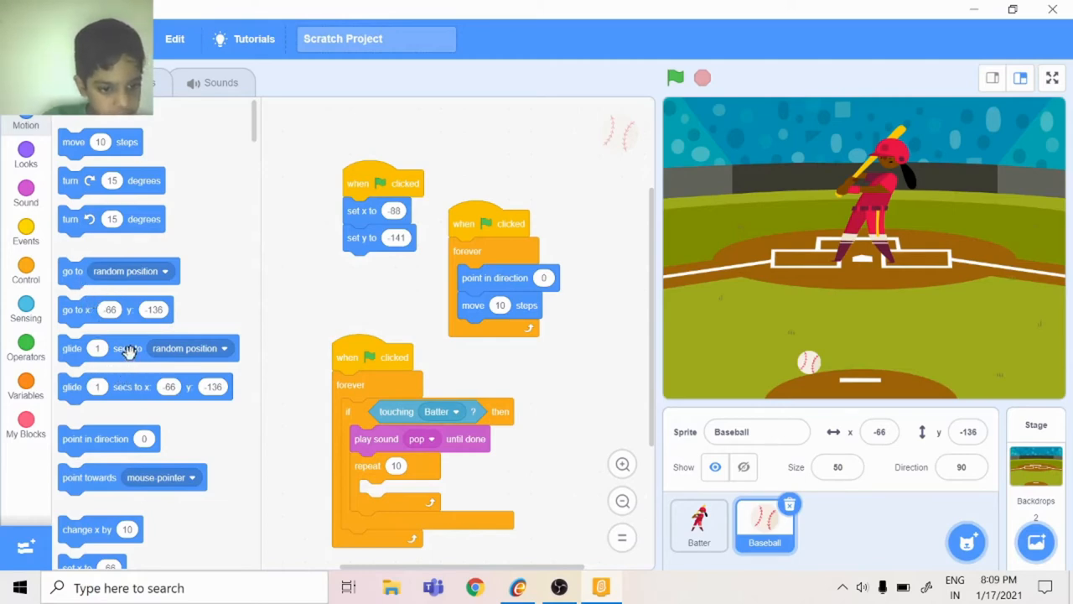
Step: Put glide 1 secs to x -66, y -136 inside the repeat and run the project
drag(130, 387, 448, 506)
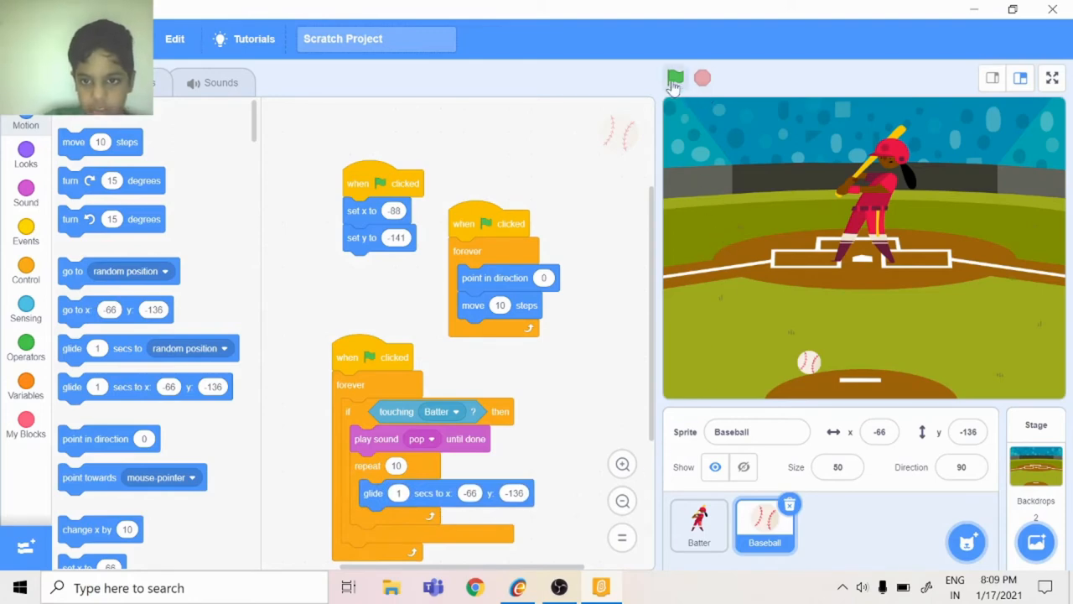
click(674, 78)
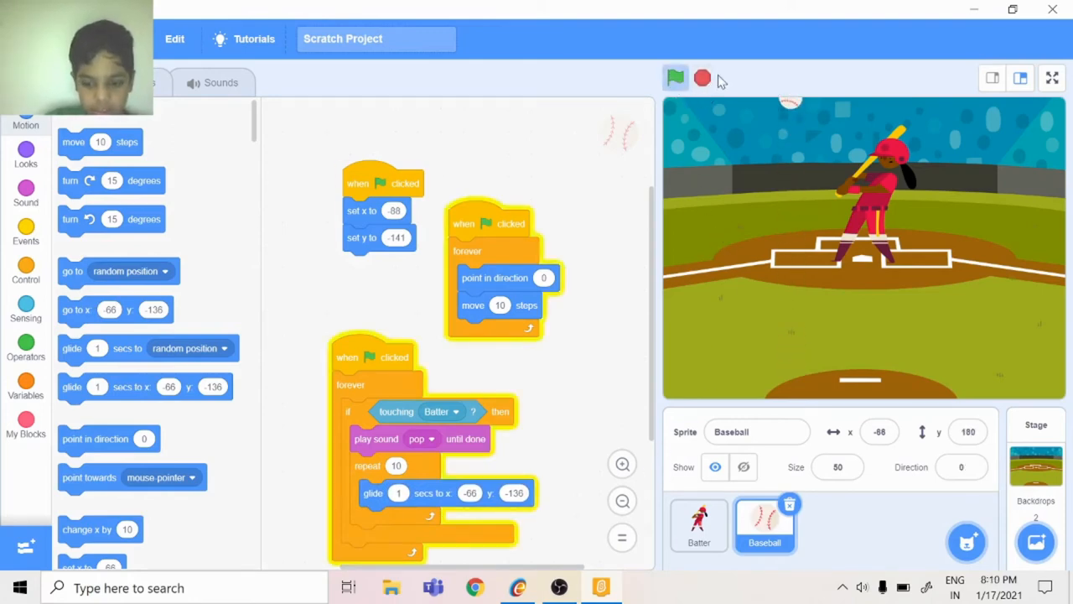
click(699, 524)
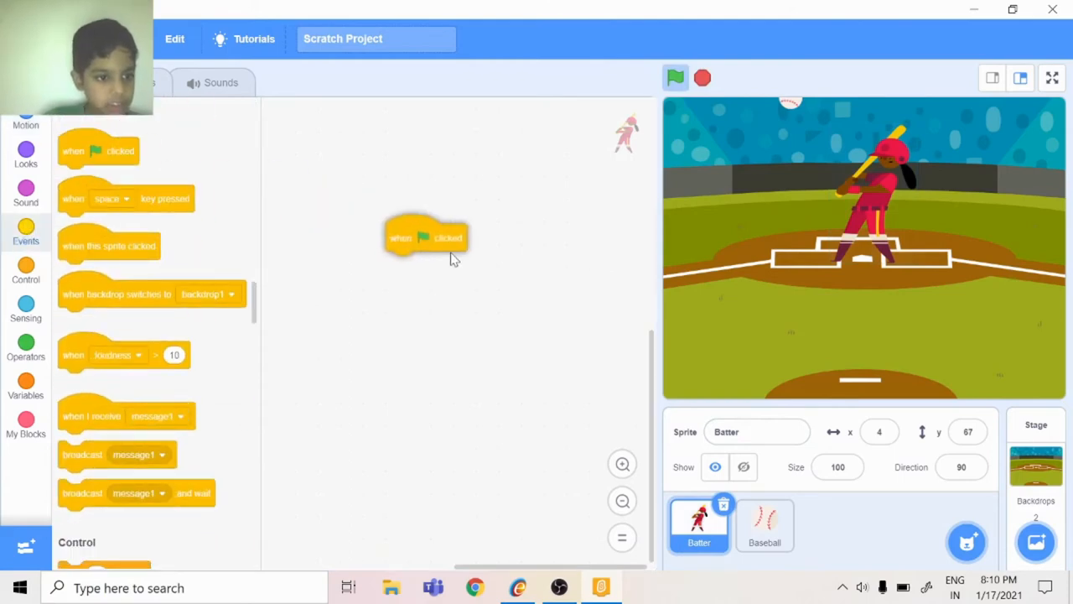
Step: Add Batter costume switches to batter-a, batter-b, batter-c and batter-d
click(26, 155)
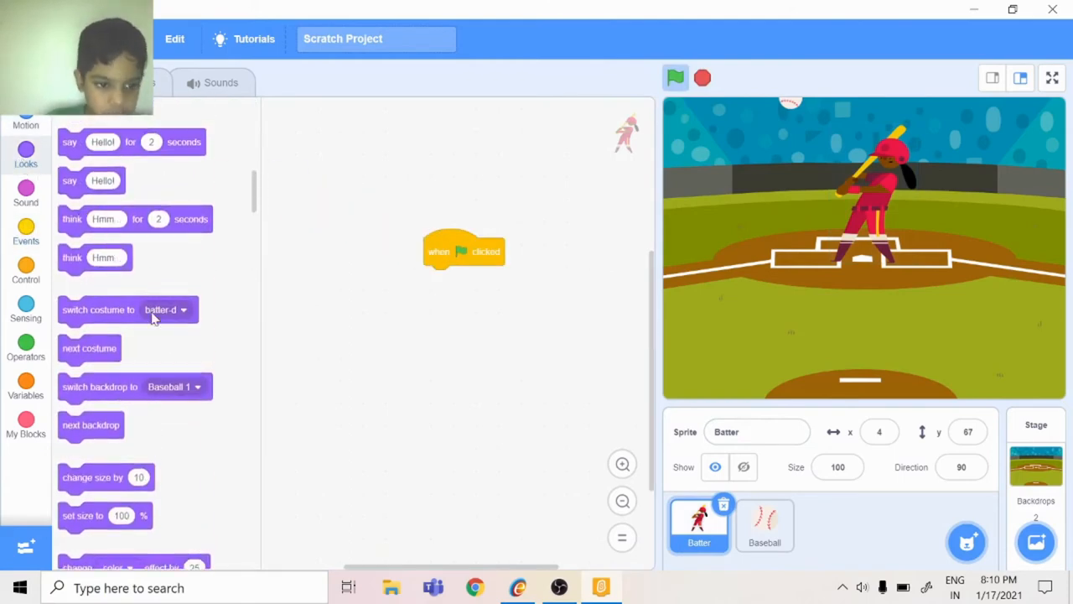
click(183, 310)
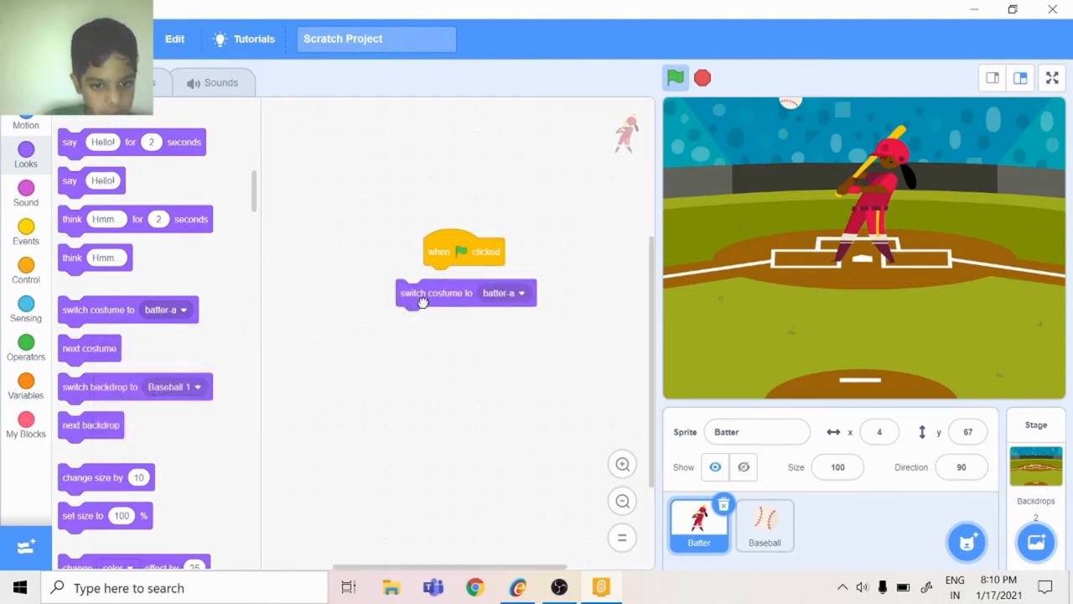
click(166, 309)
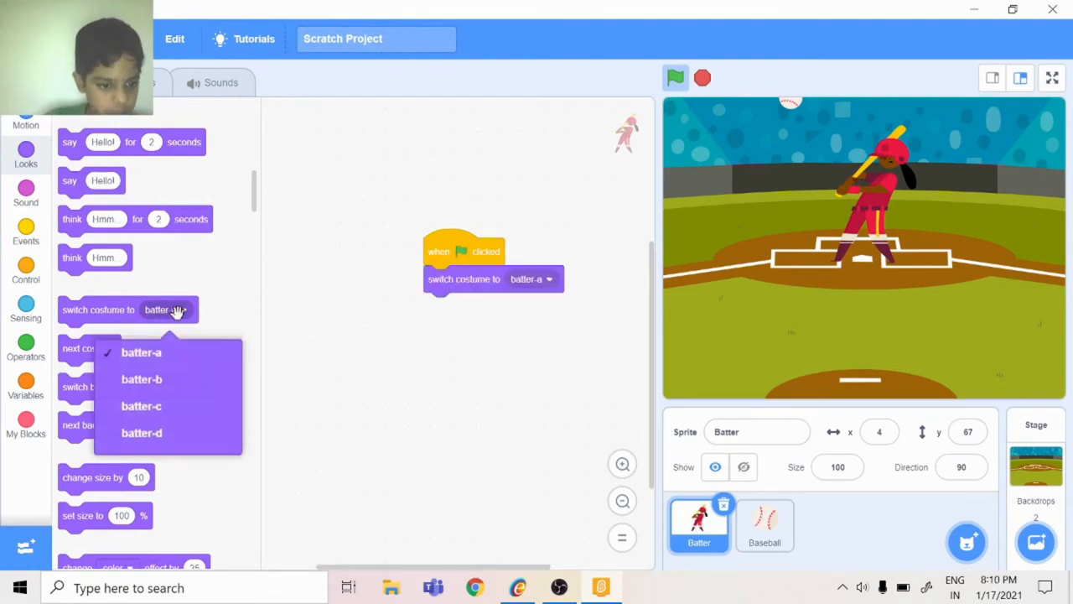
click(141, 379)
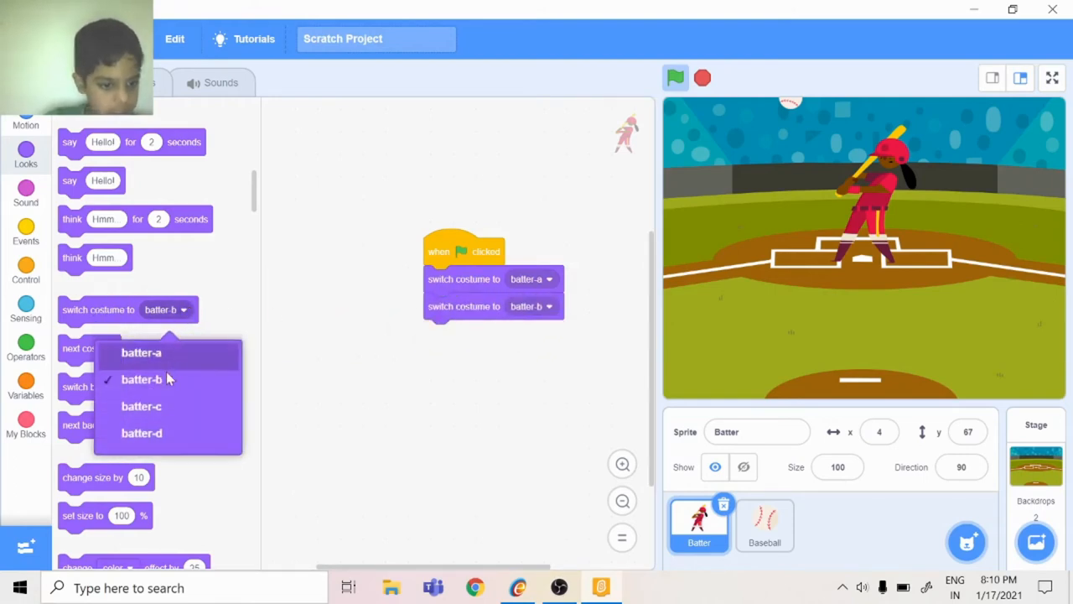
click(141, 405)
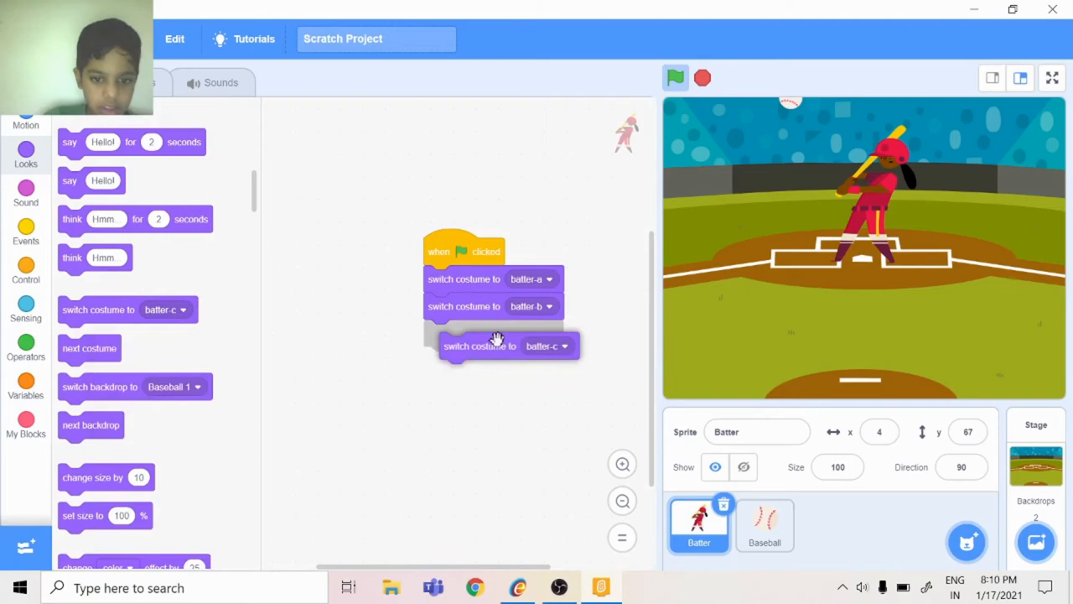
click(183, 309)
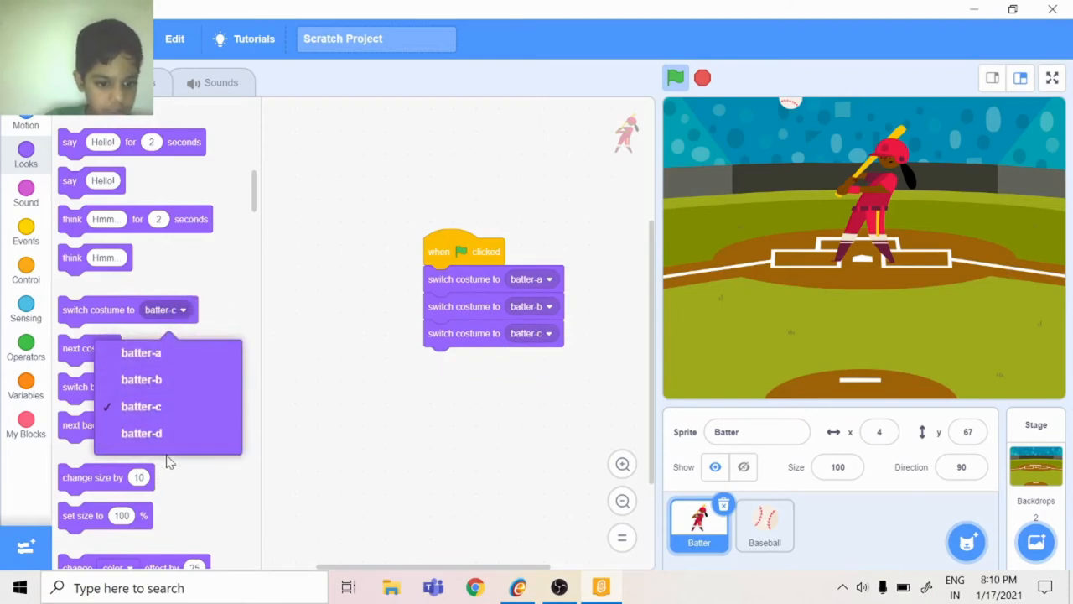
click(141, 433)
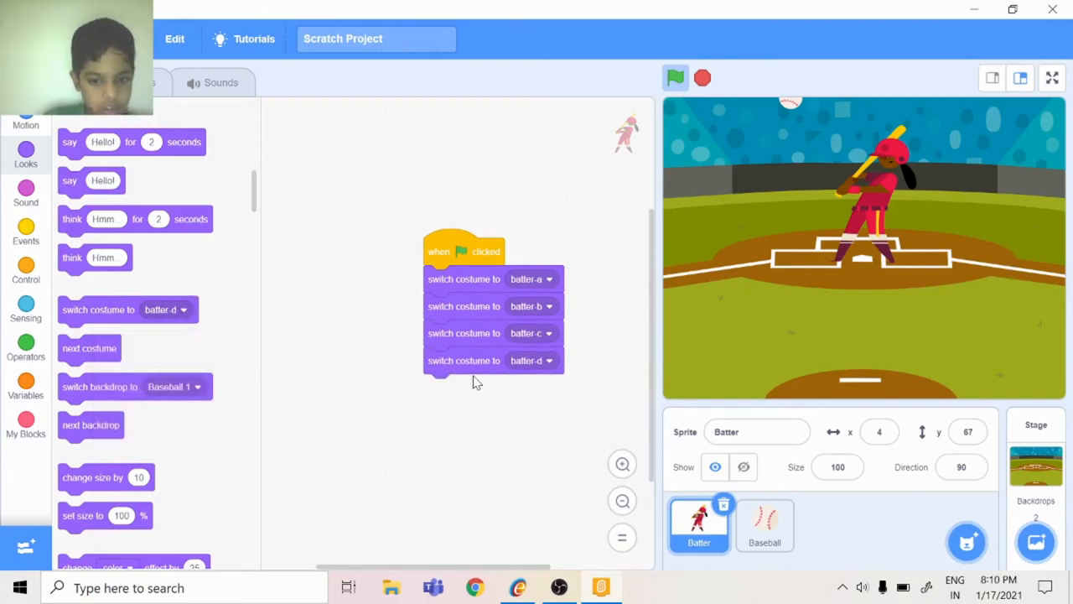
click(26, 270)
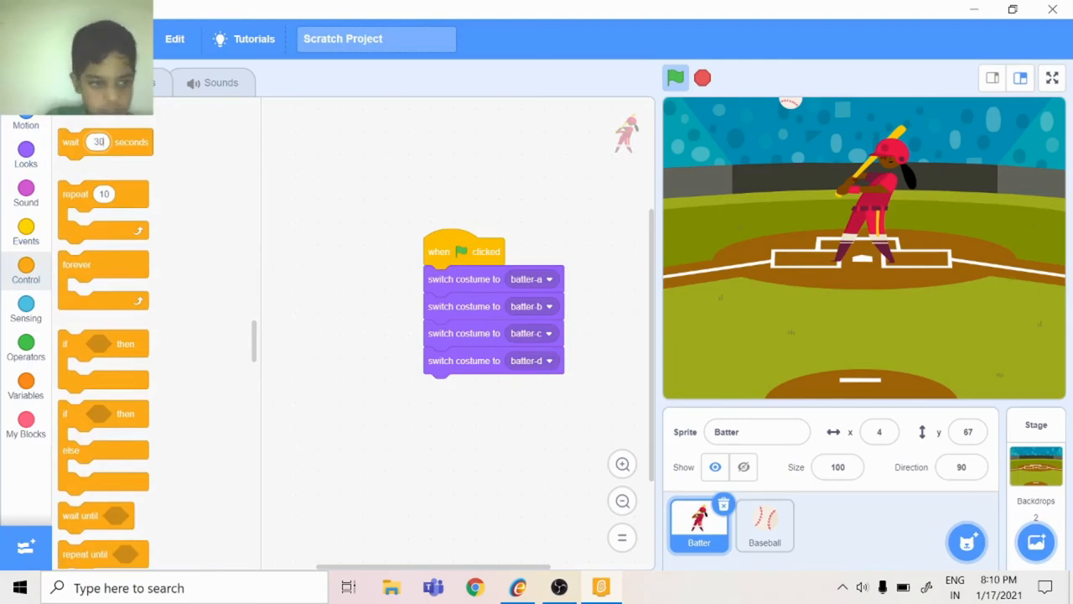
Step: Insert wait 30 seconds after batter-a, batter-b and batter-c, then run the project
drag(99, 142, 457, 327)
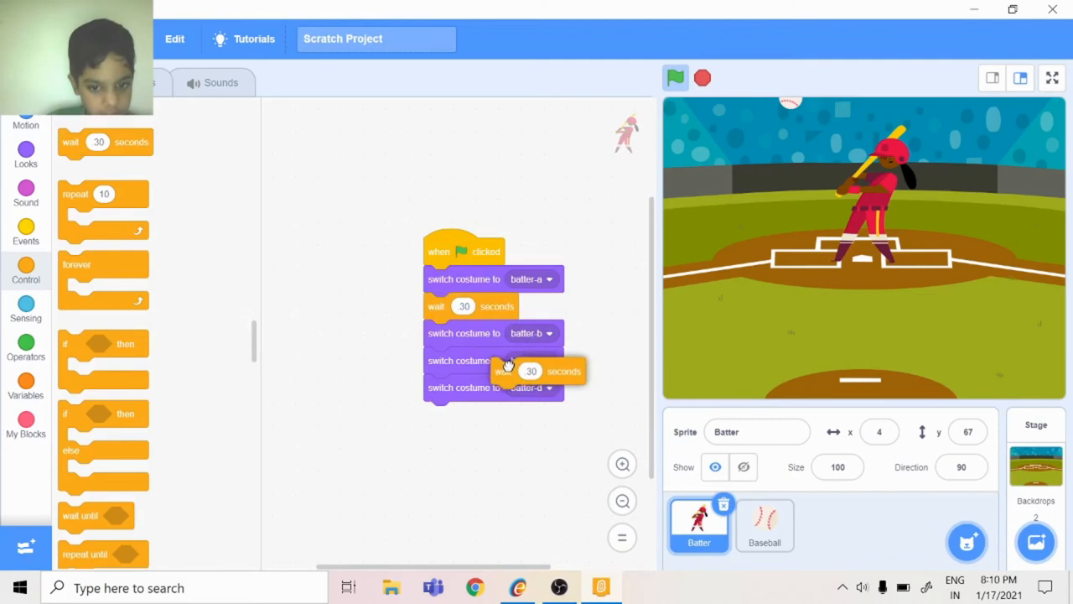
drag(506, 370, 369, 365)
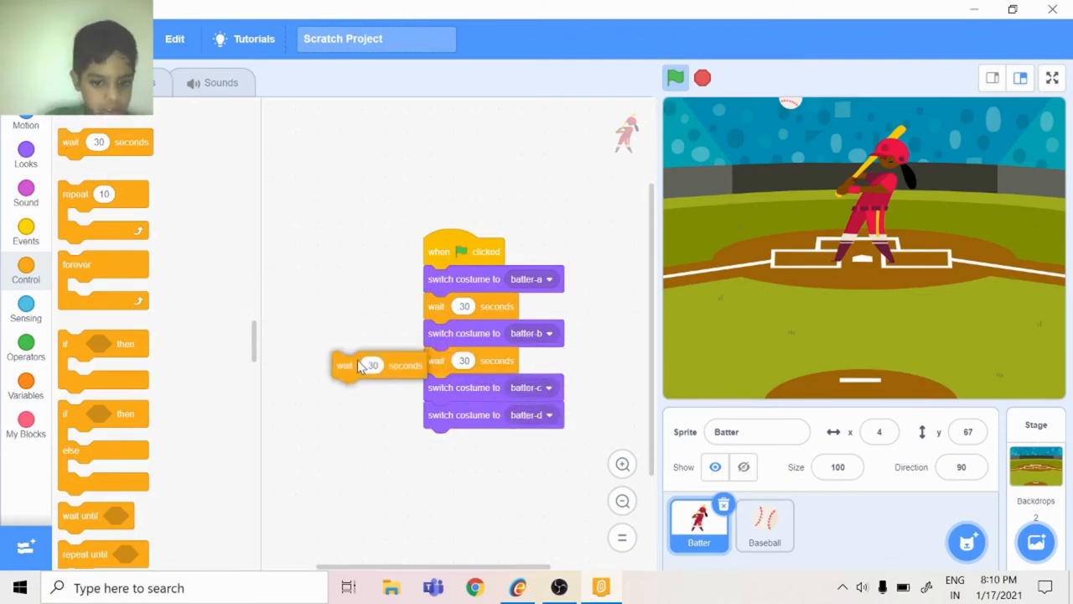
drag(369, 365, 461, 361)
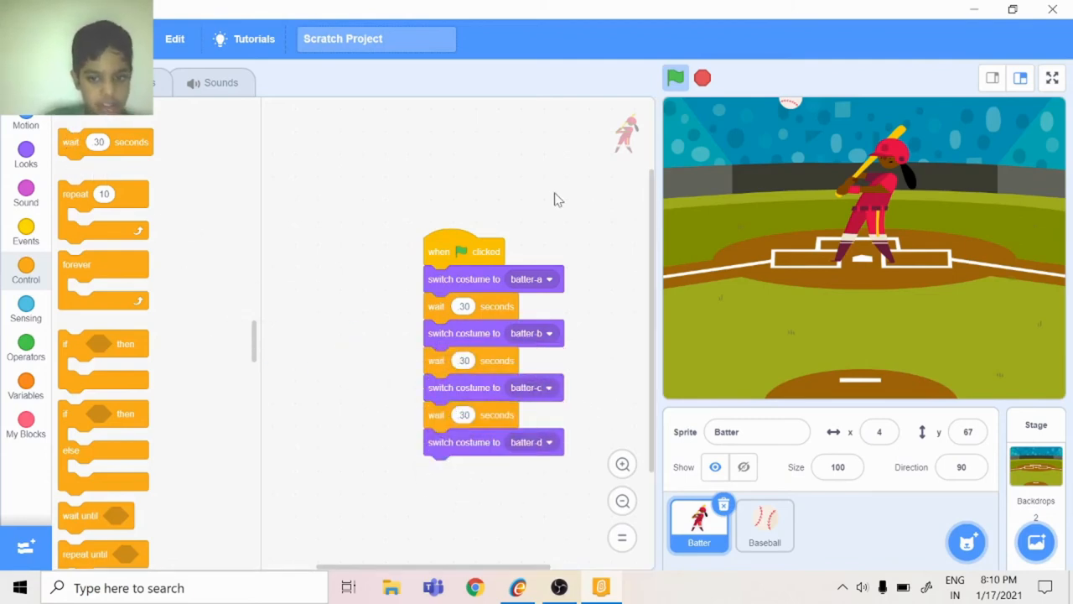
click(676, 77)
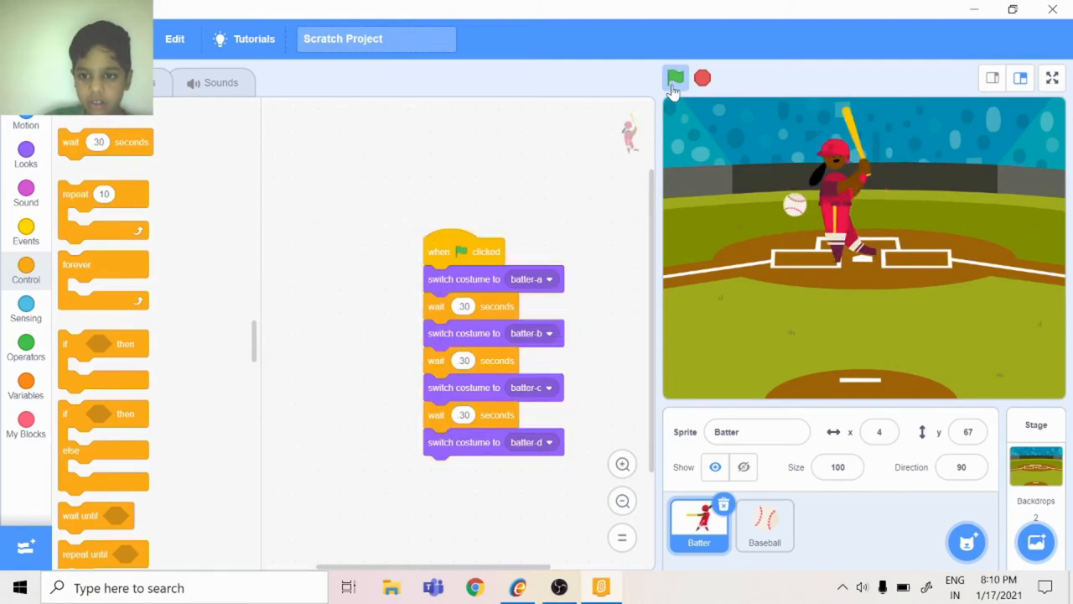
click(676, 78)
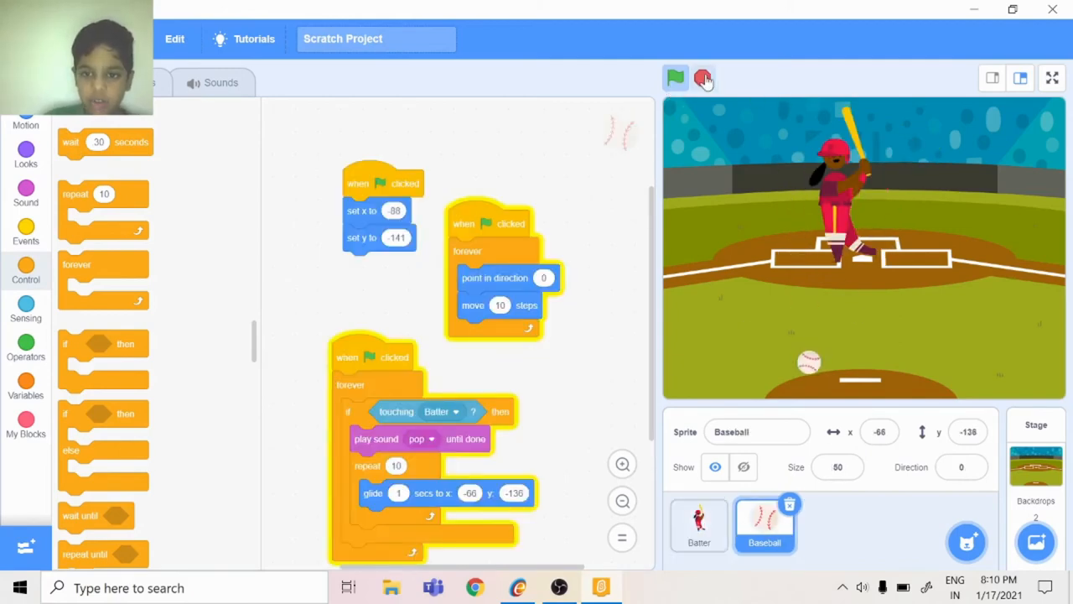
Step: Stop the running animation and click the green flag again
click(676, 77)
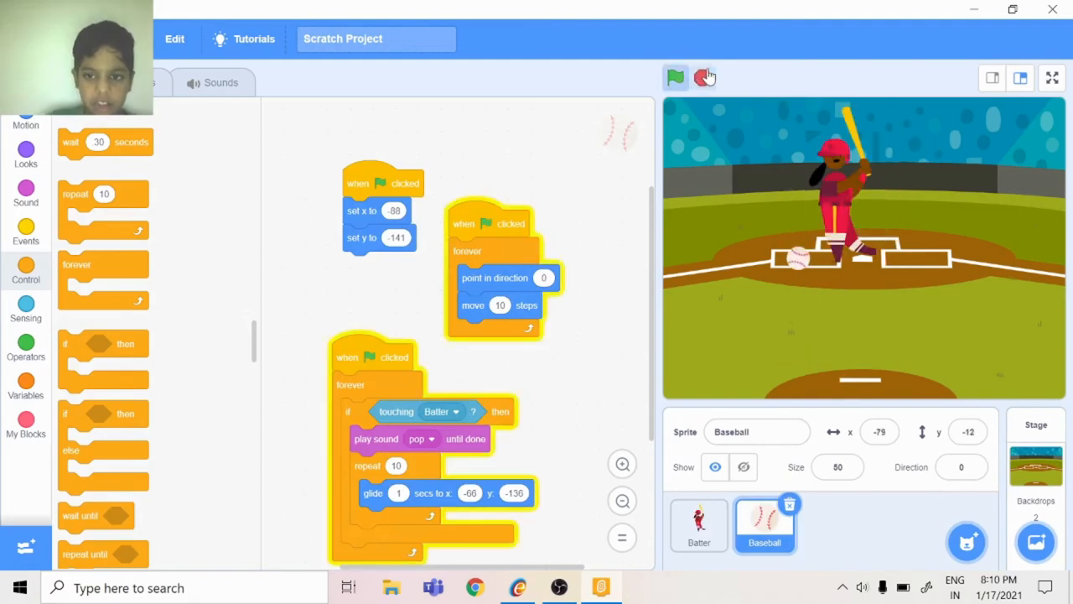
click(674, 77)
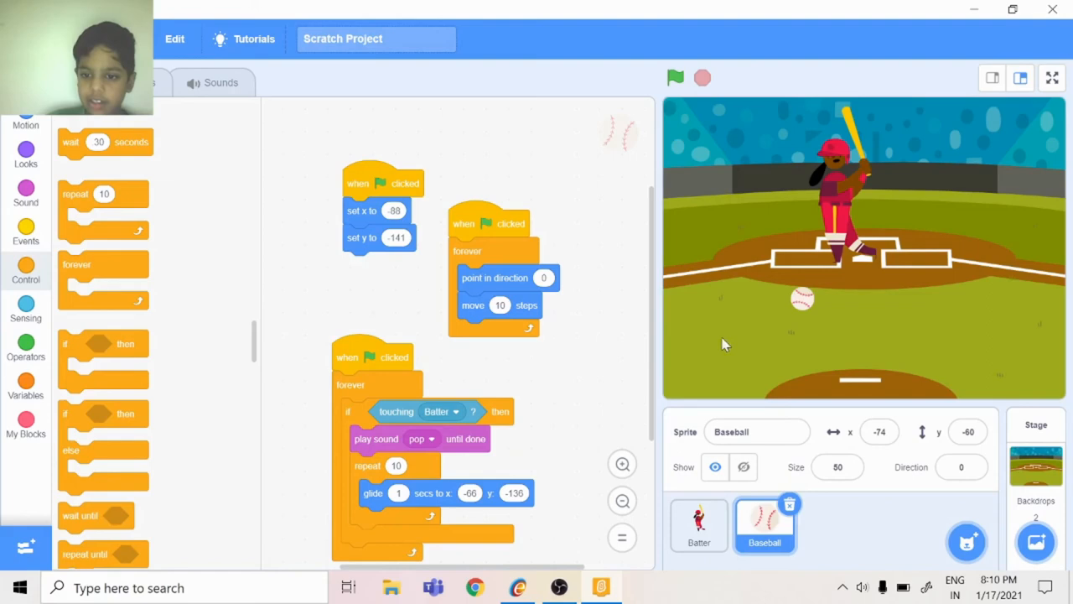
mouse_move(474, 482)
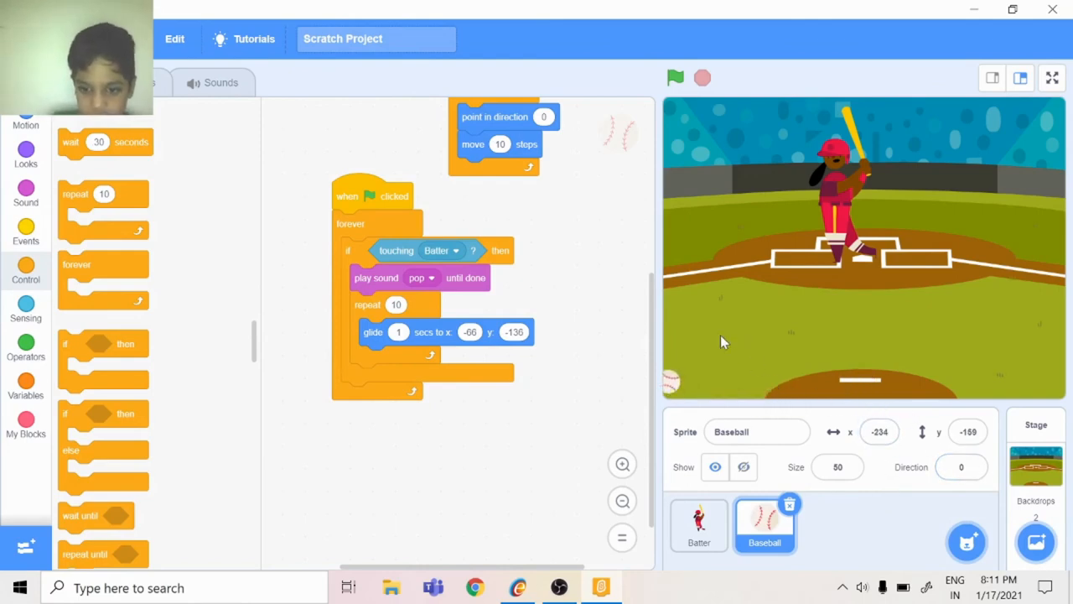
mouse_move(675, 393)
text(-167)
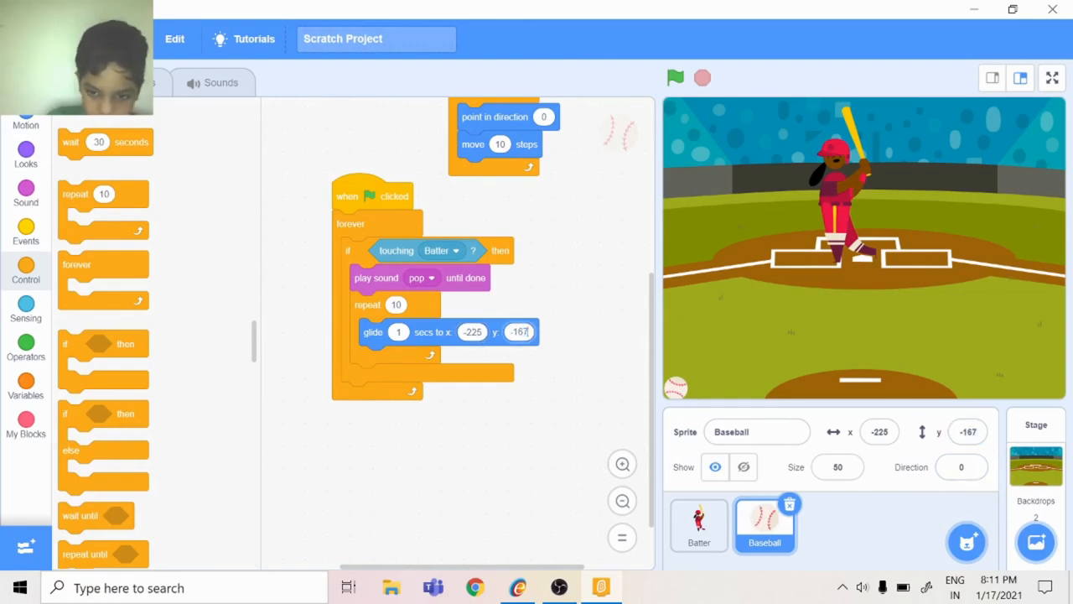
Step: Run the project repeatedly to watch the Baseball glide to x -225, y -167
click(676, 77)
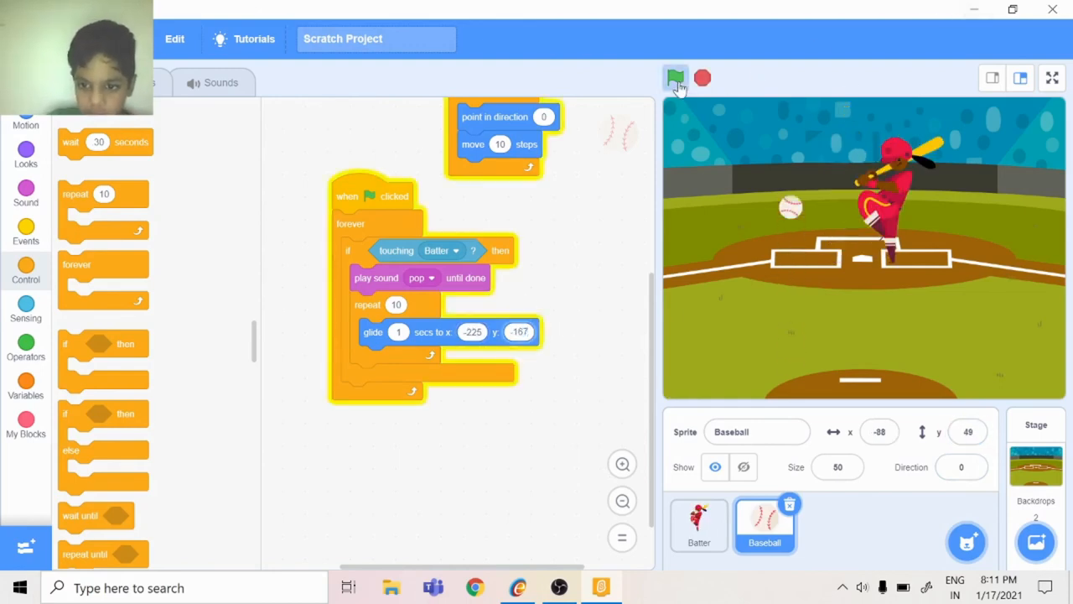
click(676, 78)
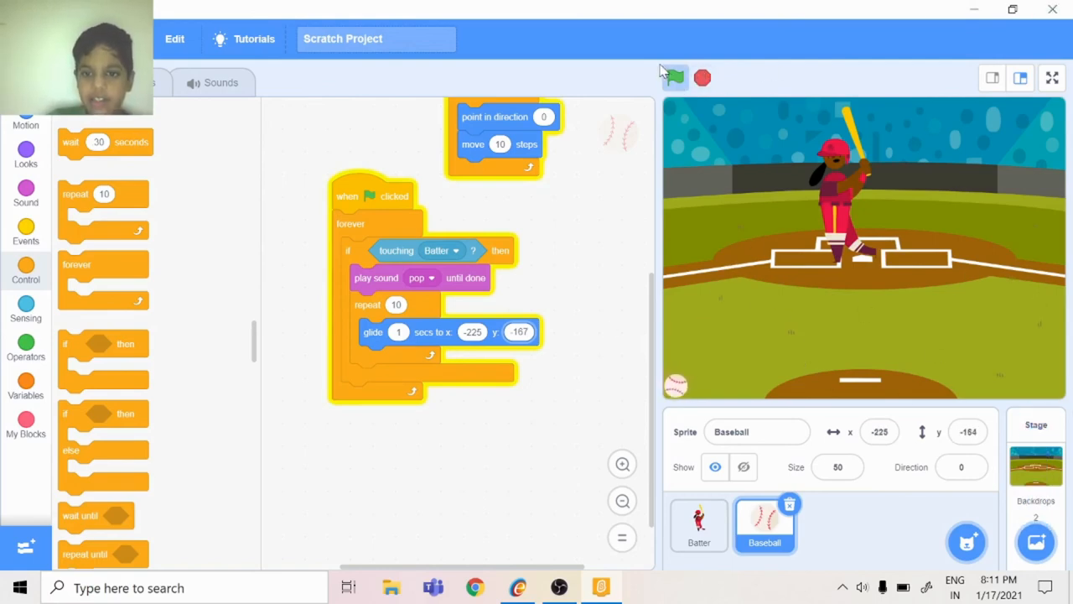
click(674, 77)
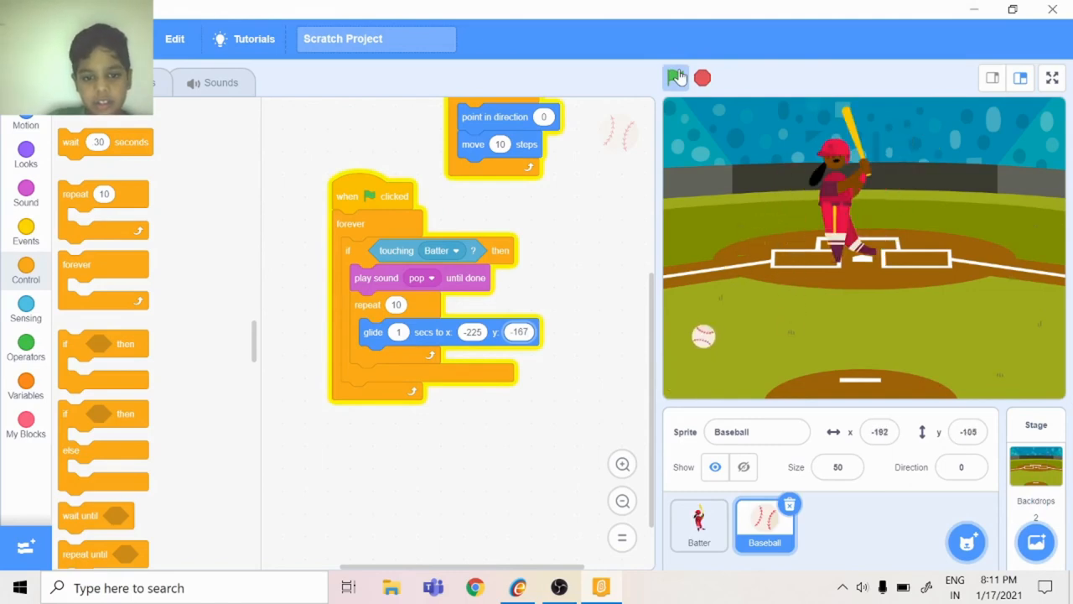
click(25, 228)
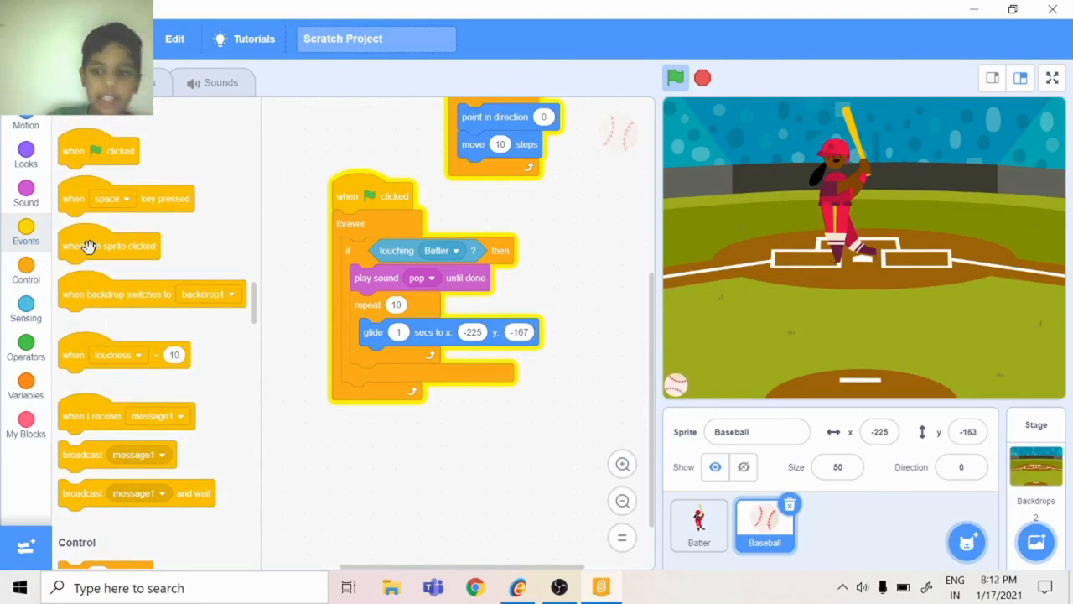
mouse_move(45, 178)
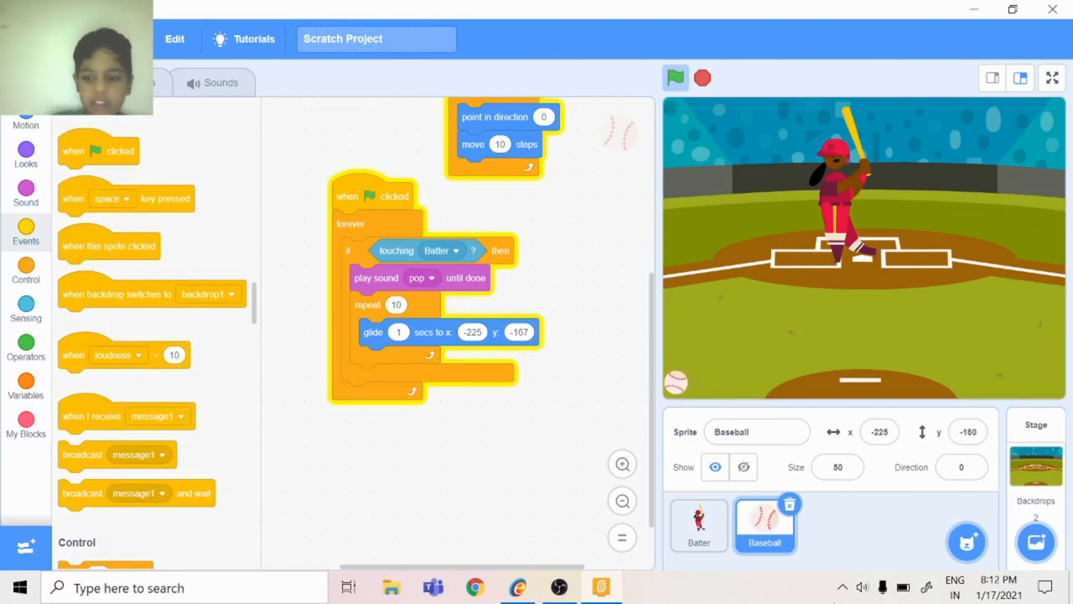
Step: Select the Batter sprite to show its costume-switching script with 30-second waits
click(698, 524)
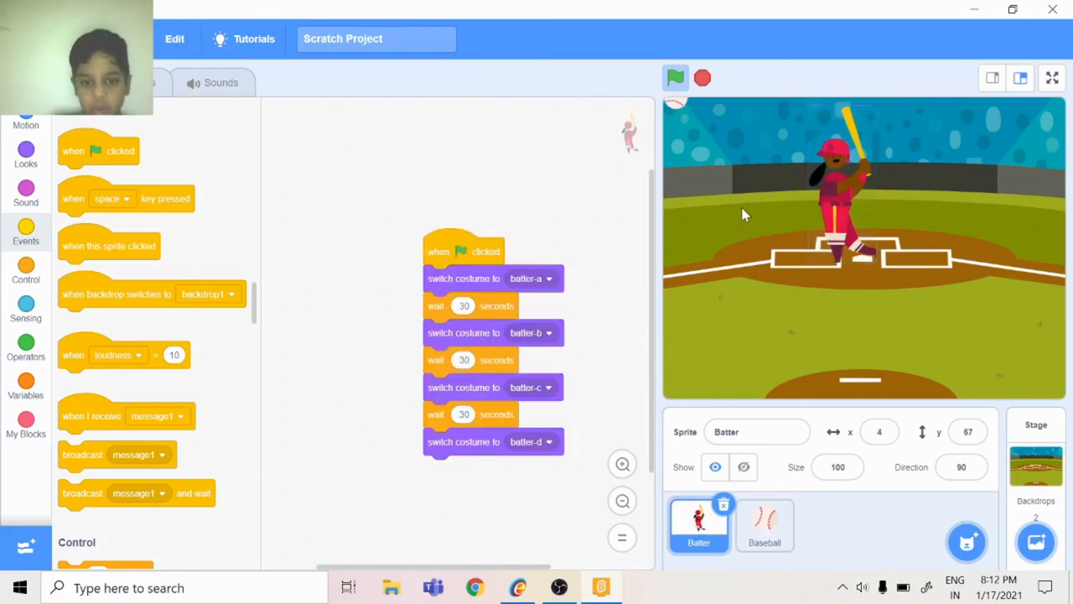
mouse_move(484, 243)
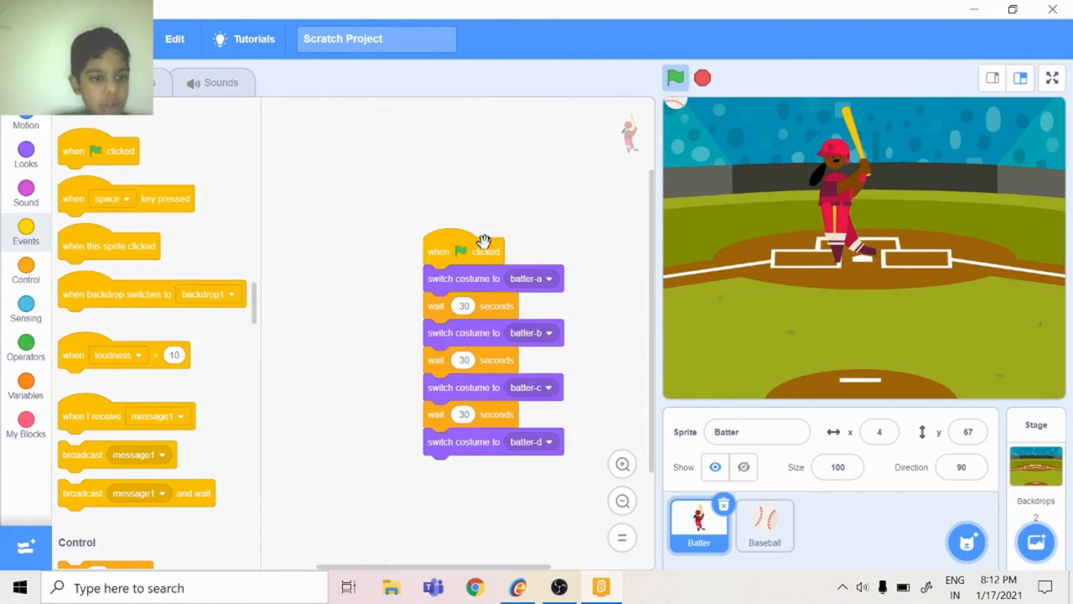
mouse_move(524, 266)
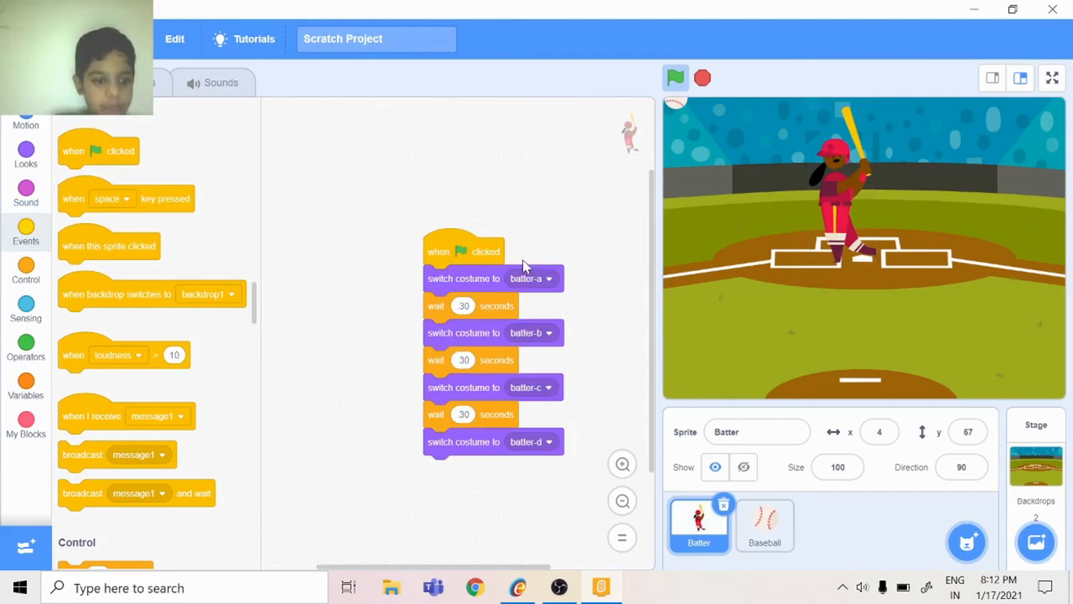
mouse_move(430, 197)
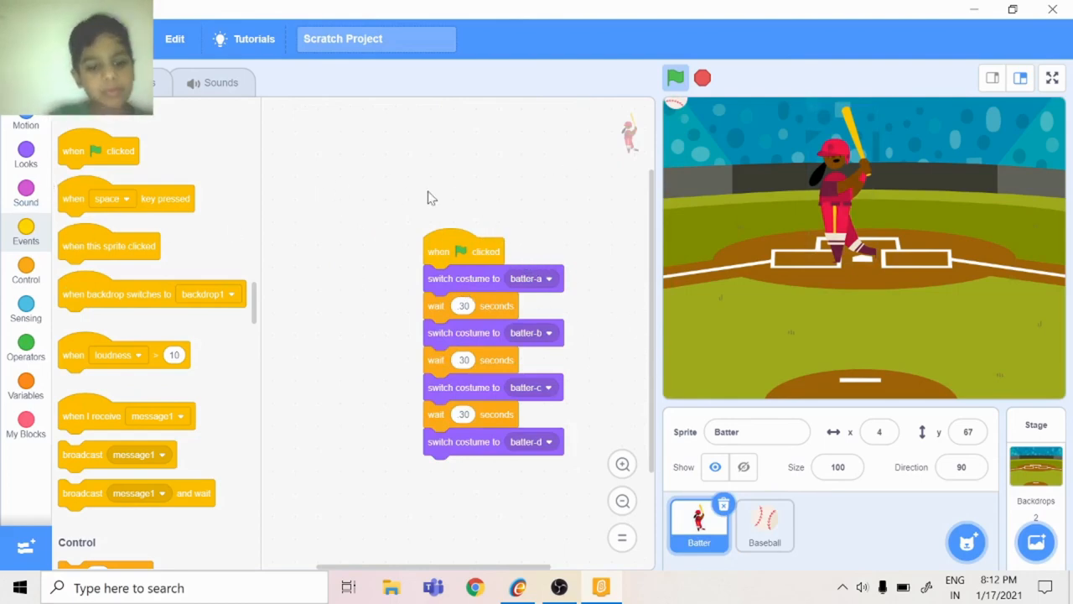
mouse_move(132, 246)
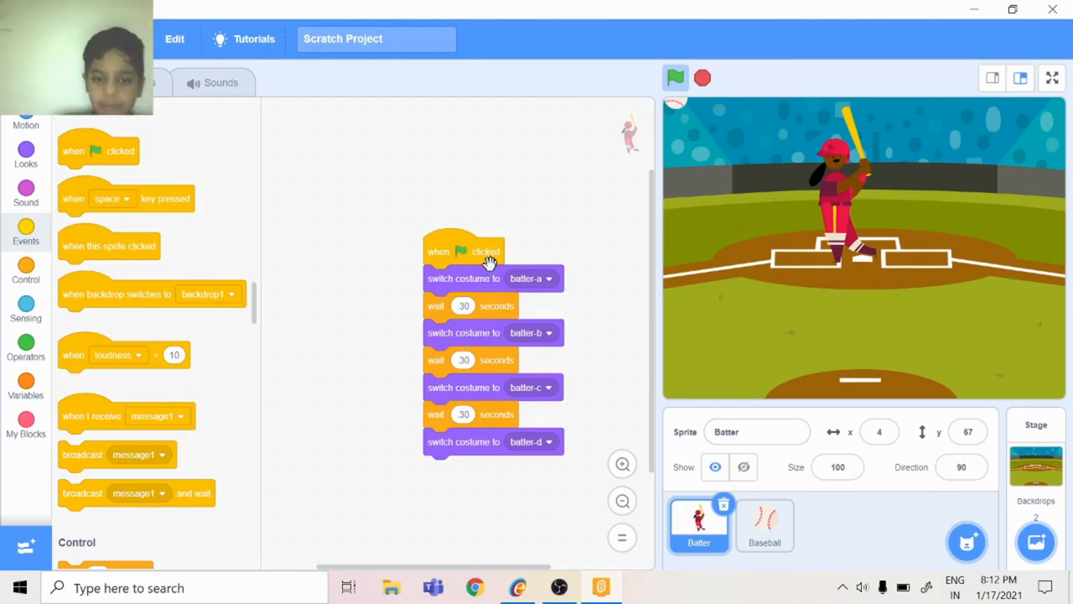
mouse_move(847, 197)
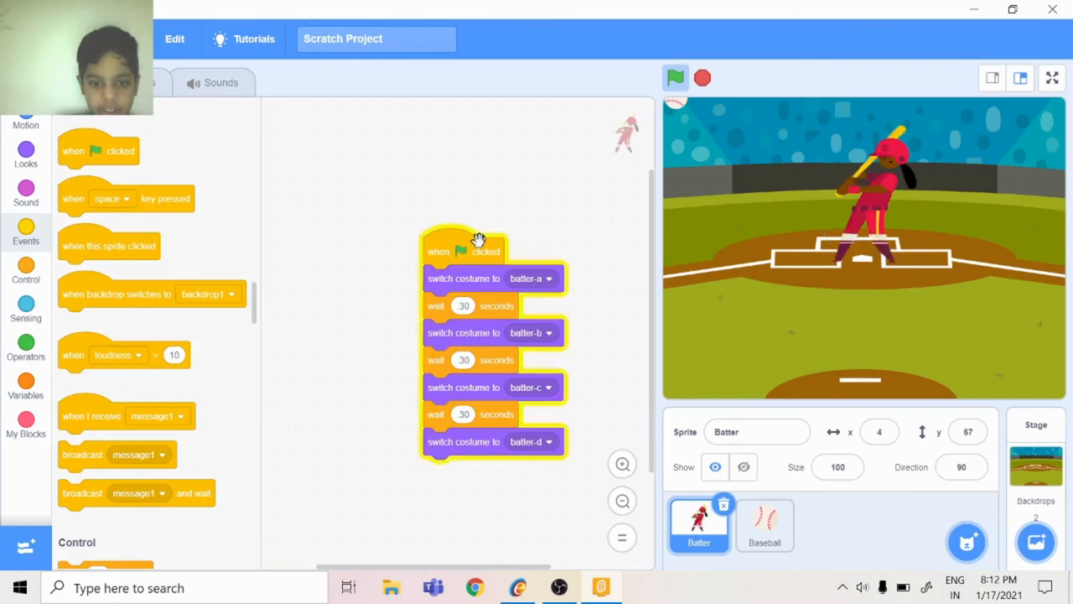
click(675, 77)
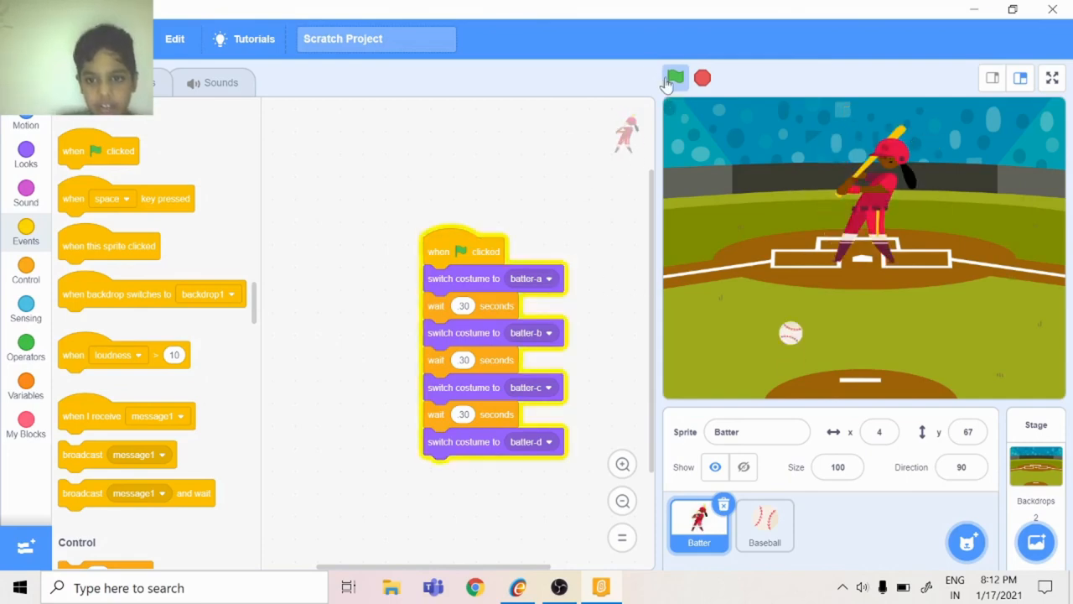
click(675, 77)
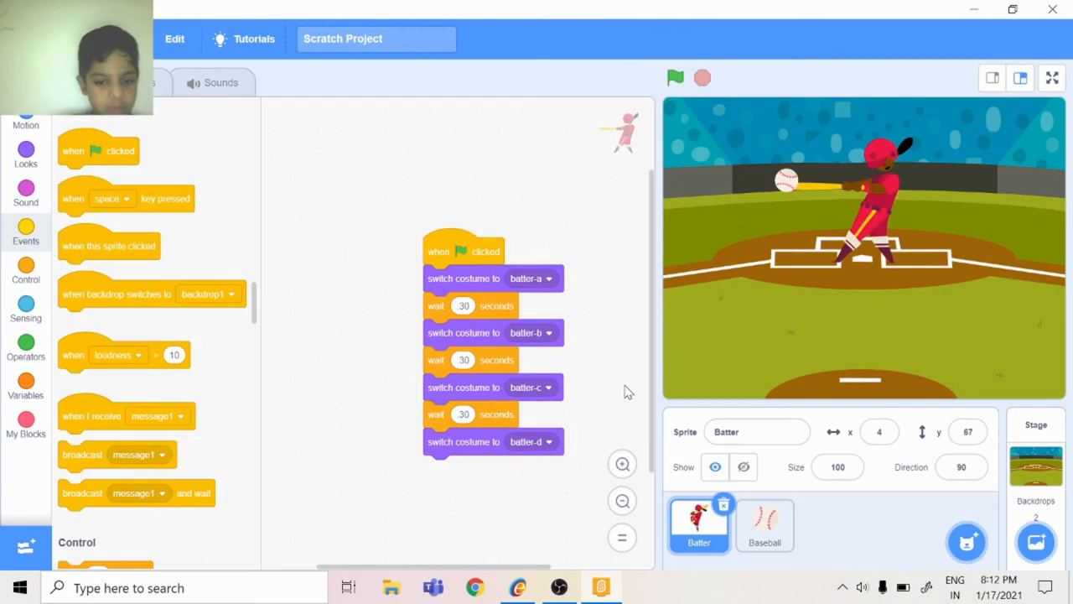
mouse_move(750, 526)
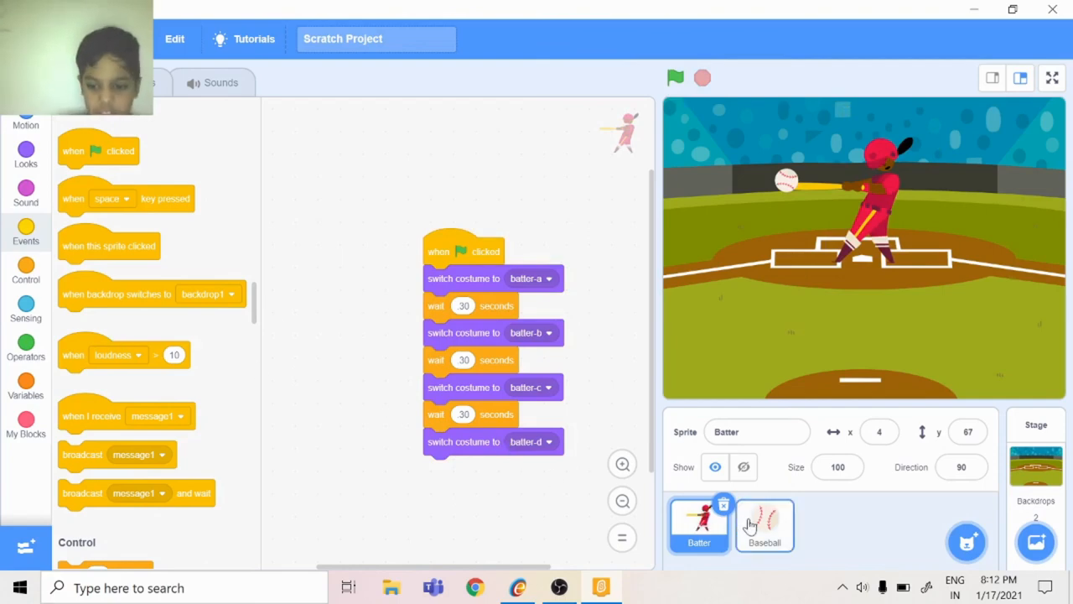
click(764, 524)
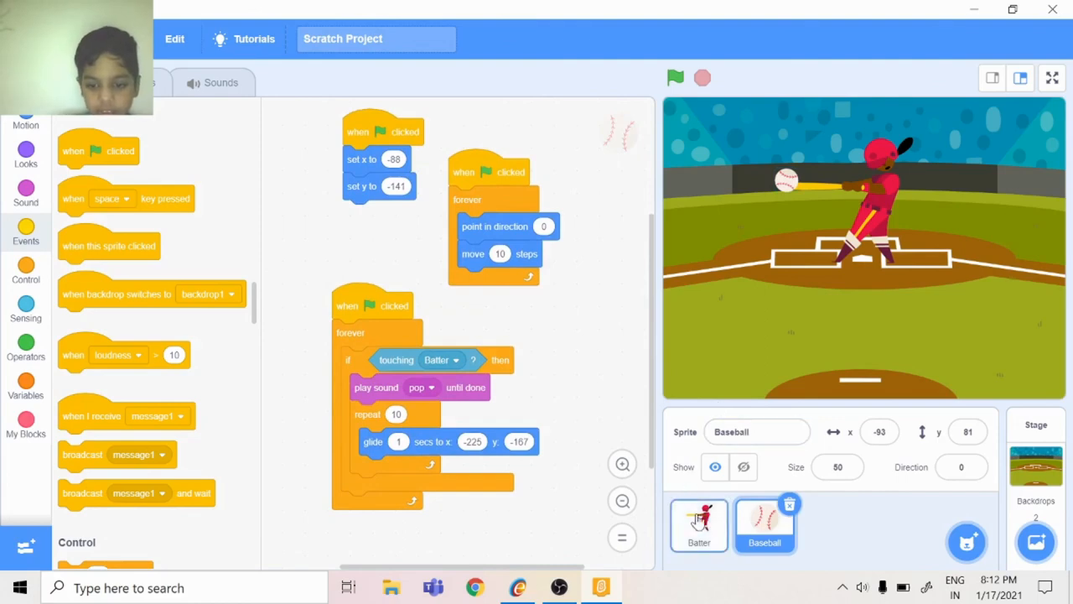
click(699, 524)
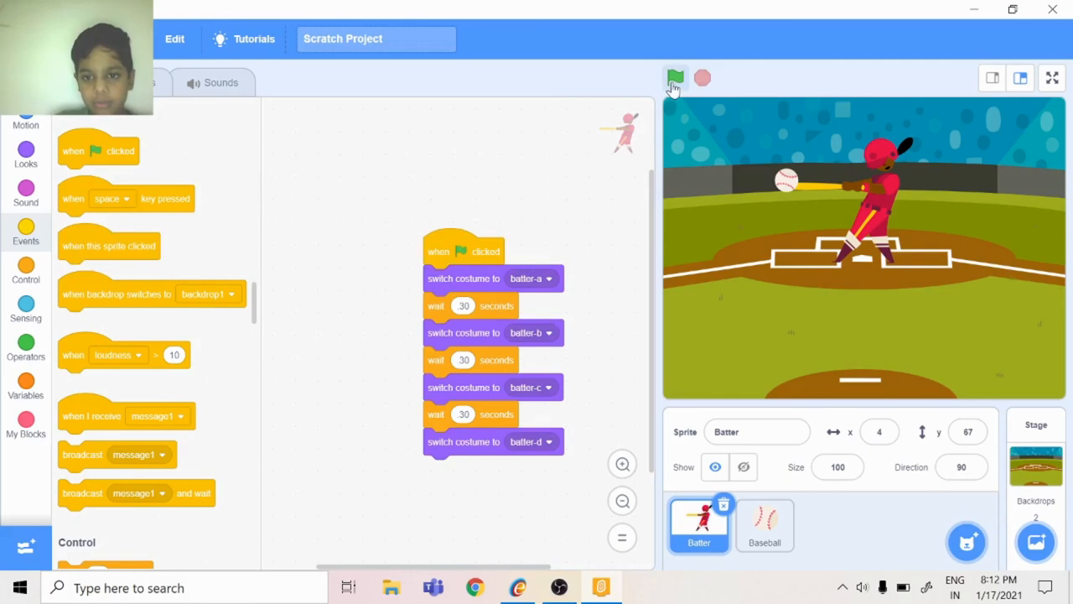
click(675, 78)
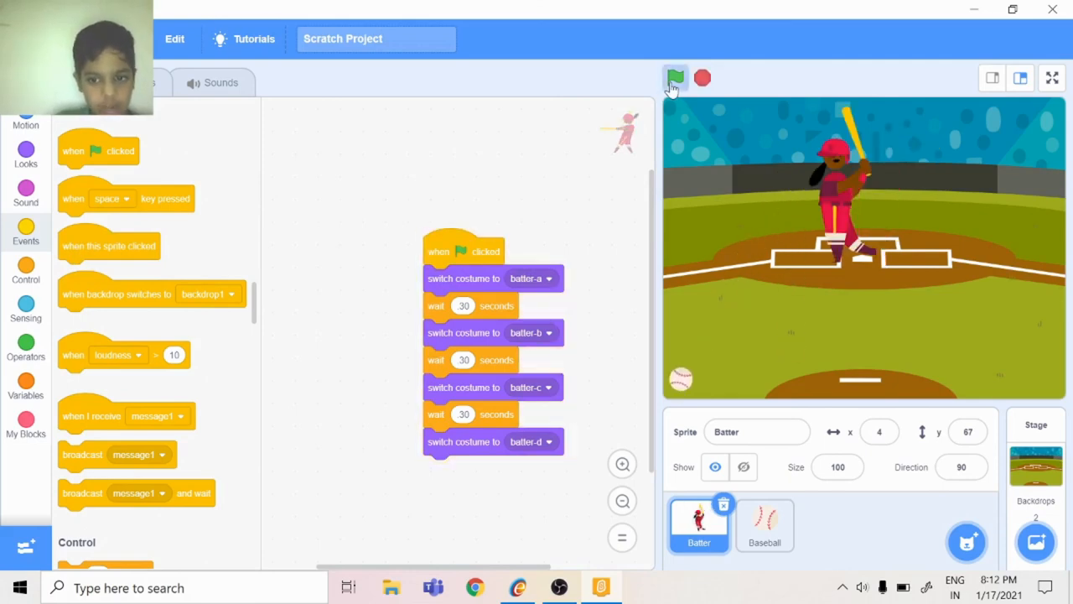